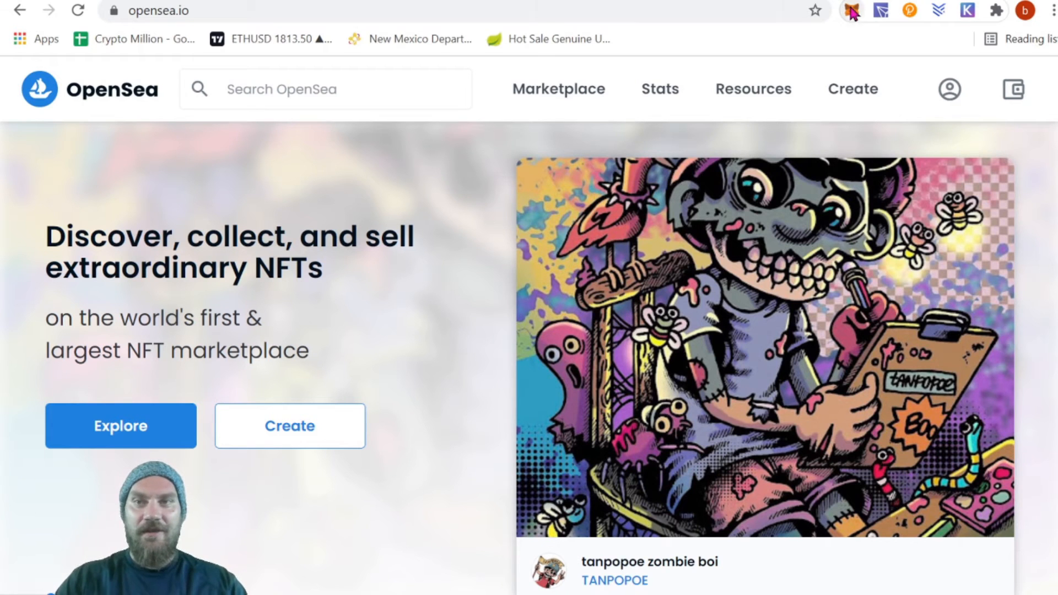
Unlock the MetaMask wallet with its password so Account 5 on Matic Mainnet shows connected.
click(850, 11)
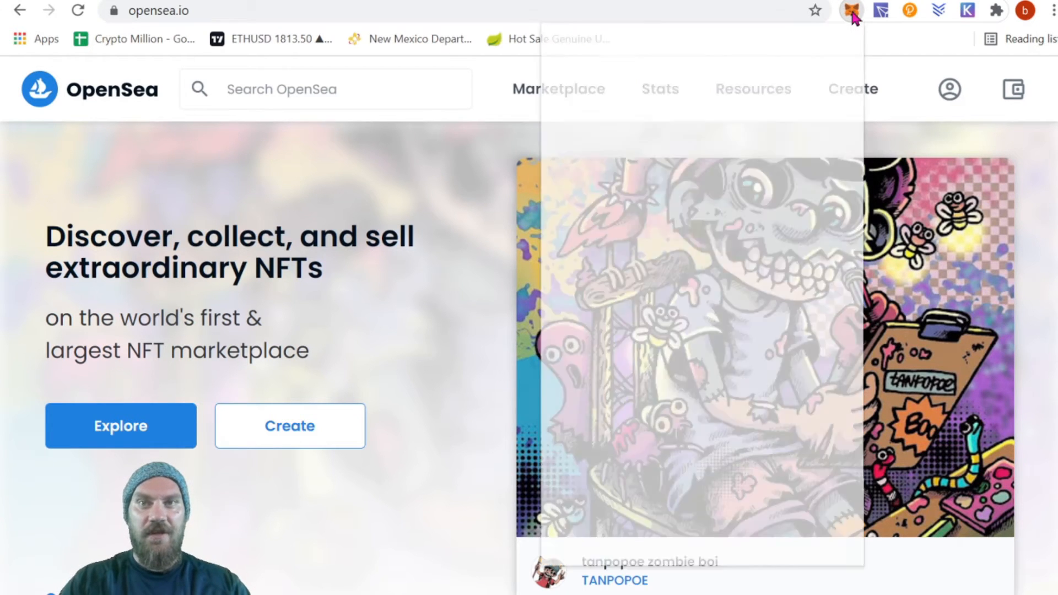
click(849, 11)
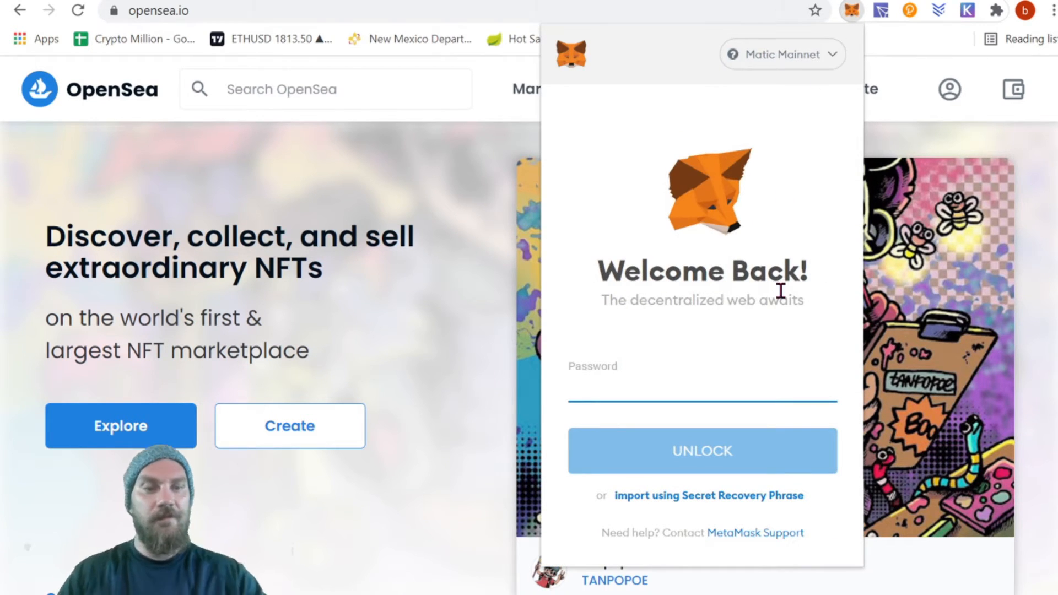
click(701, 449)
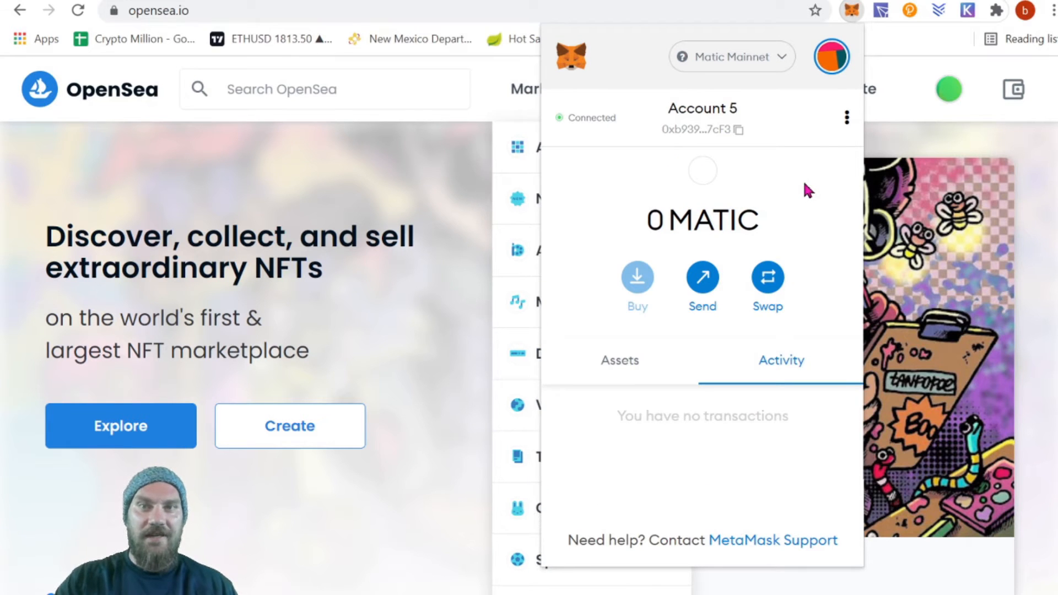
mouse_move(701, 130)
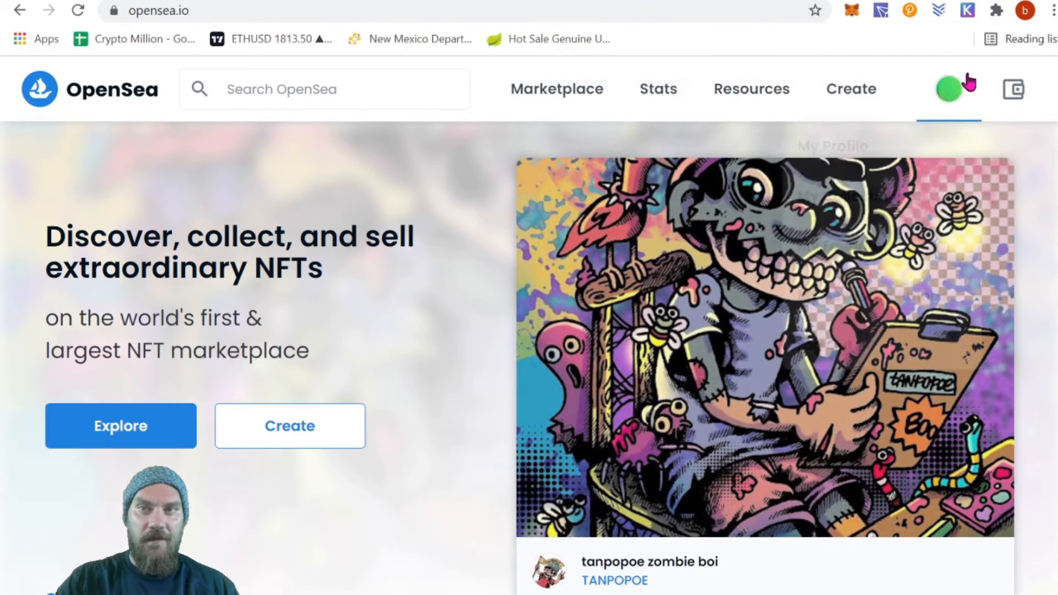
mouse_move(1010, 88)
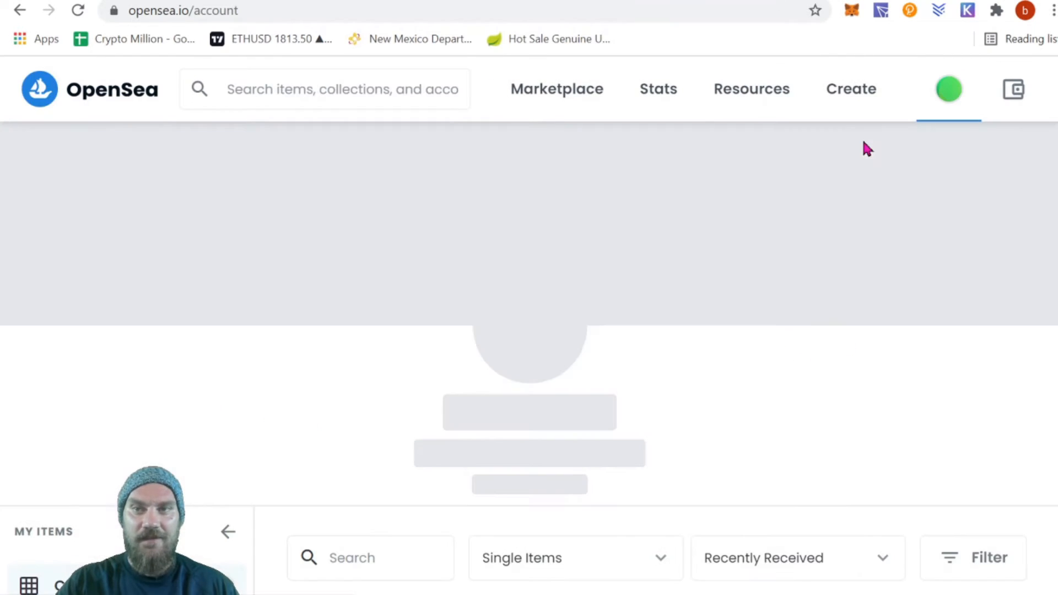
Go to My Profile and look over the unnamed account page with its empty item tabs.
click(948, 89)
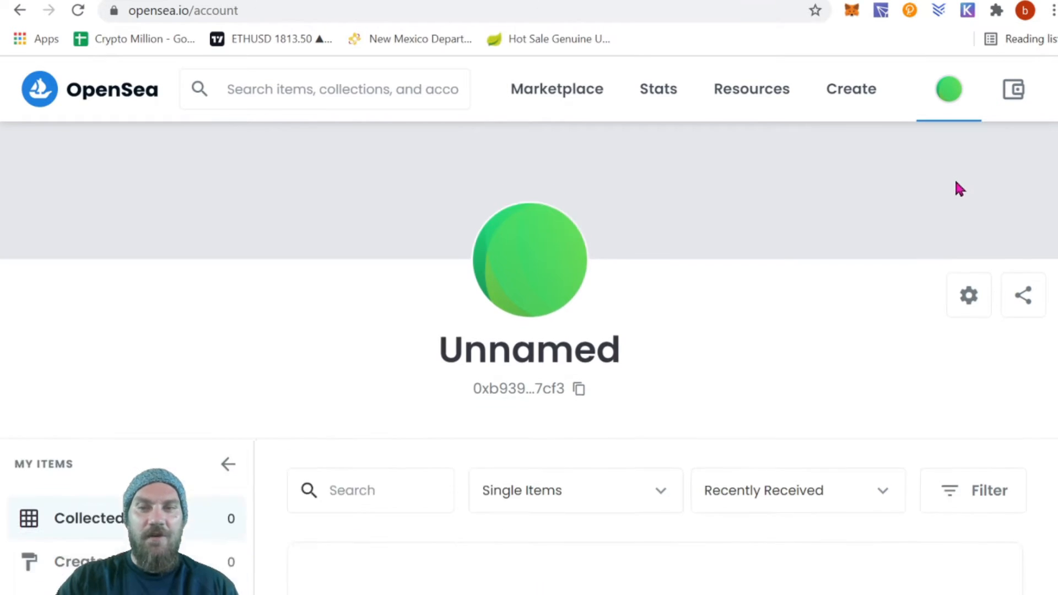
scroll(down, 3)
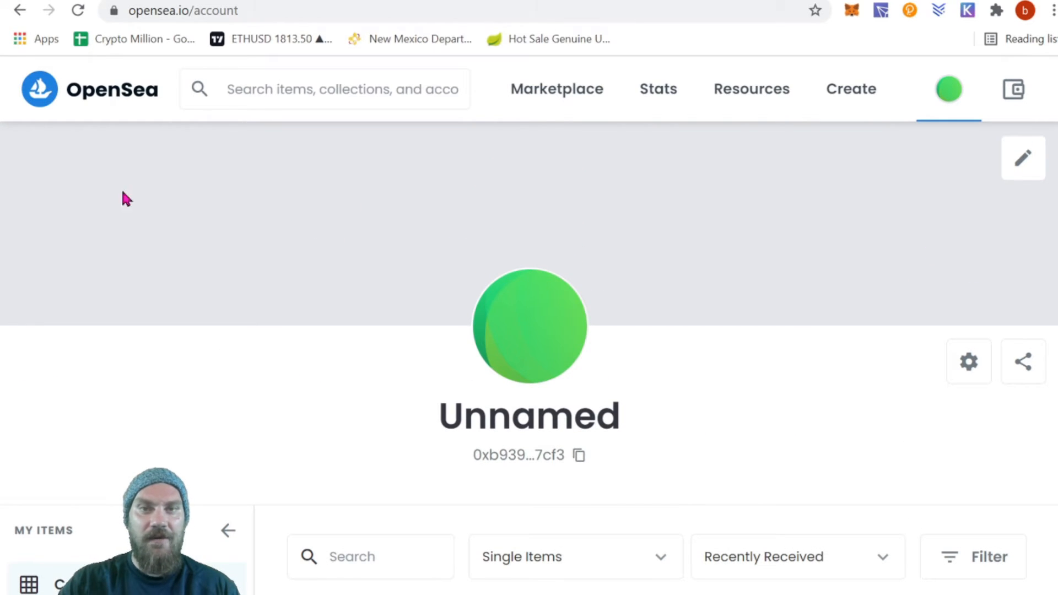
mouse_move(907, 222)
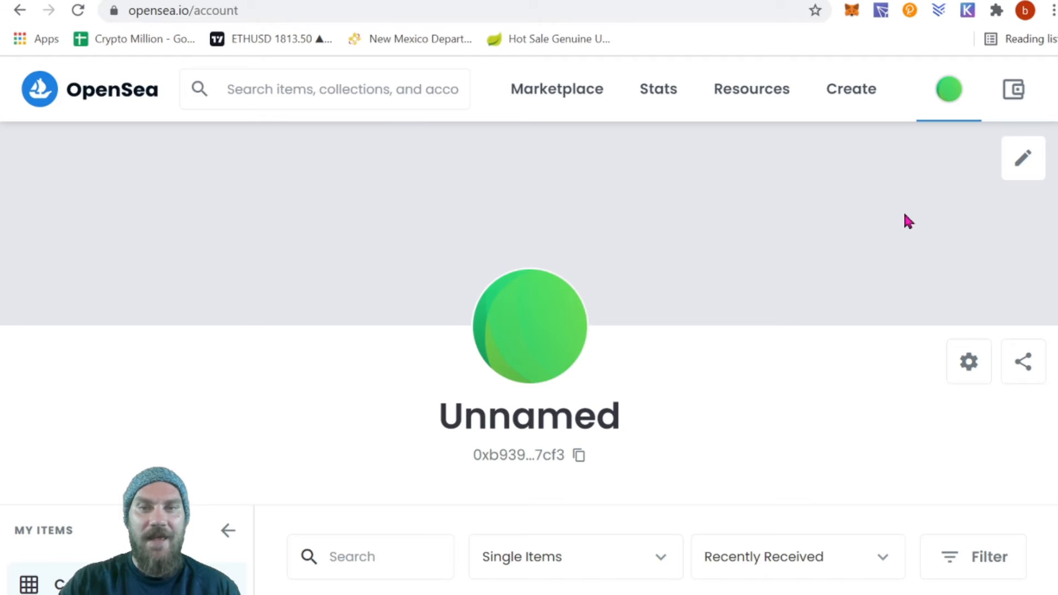
scroll(down, 3)
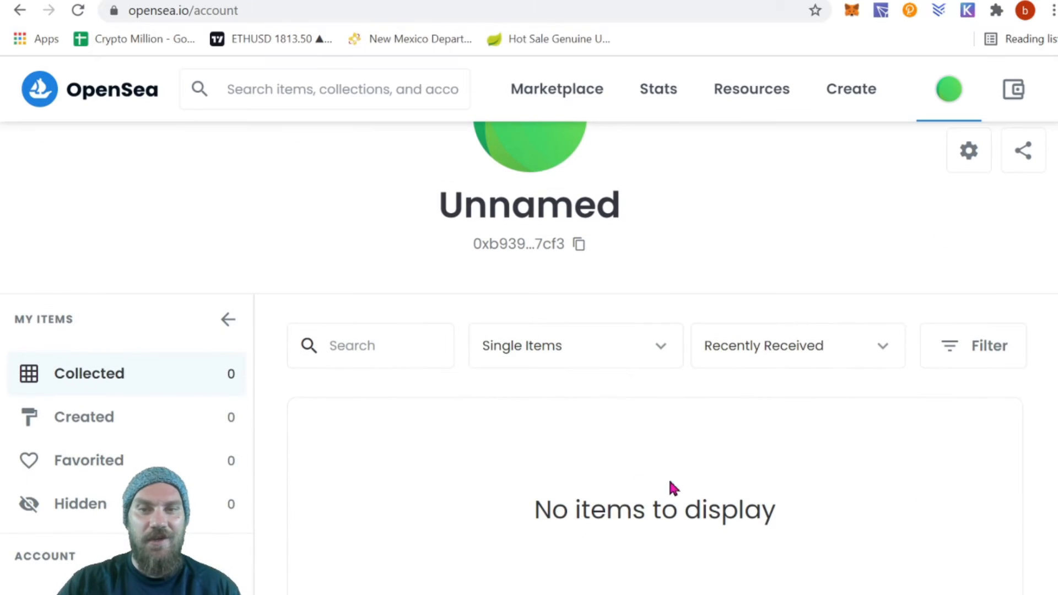
scroll(up, 3)
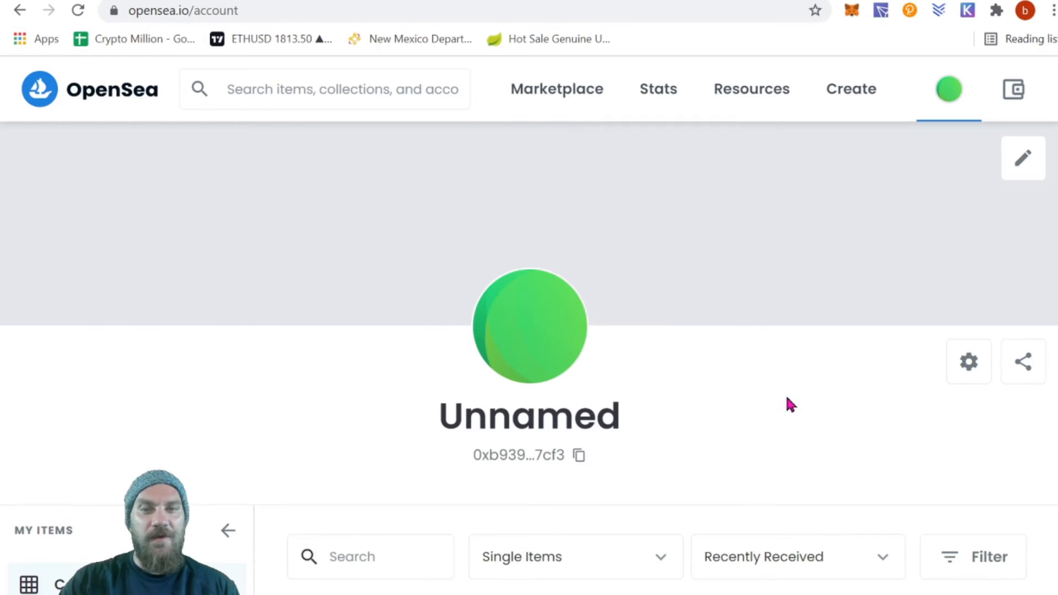
mouse_move(531, 337)
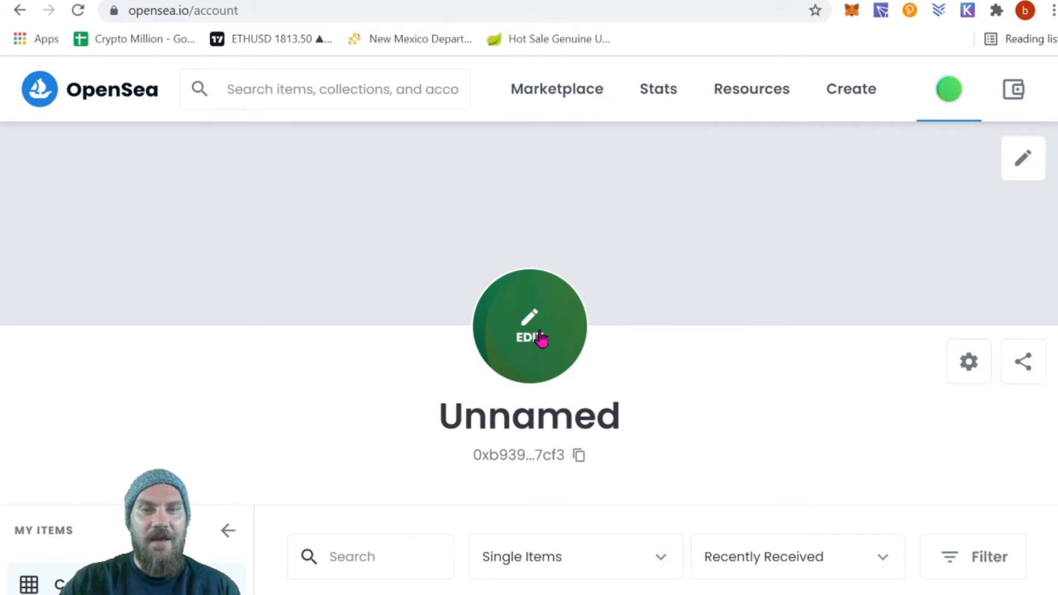
Upload the cyan and pink doodled face as the avatar and sign the MetaMask request to save it.
click(530, 326)
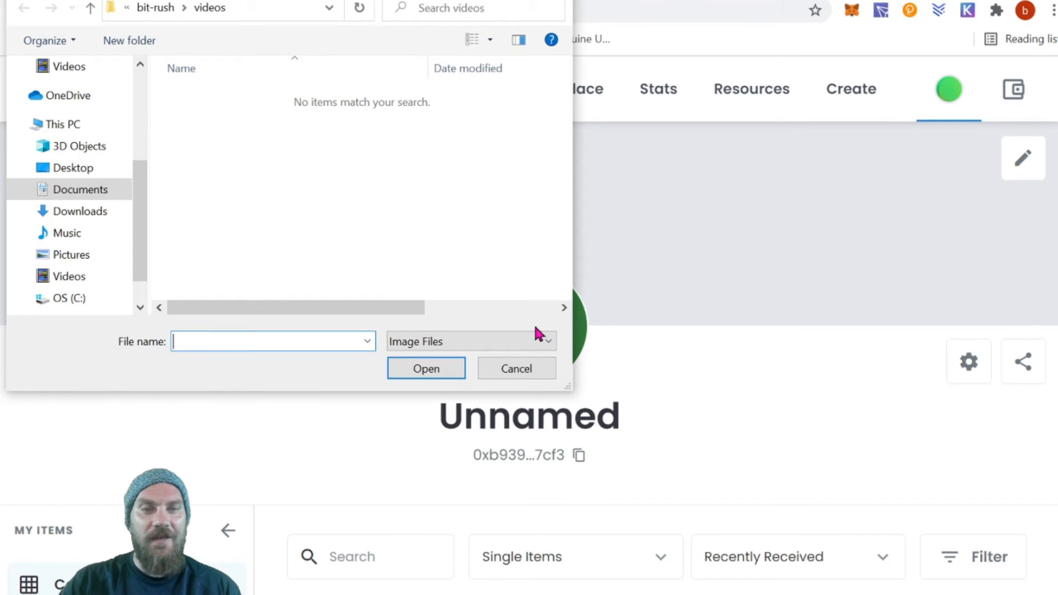
click(516, 368)
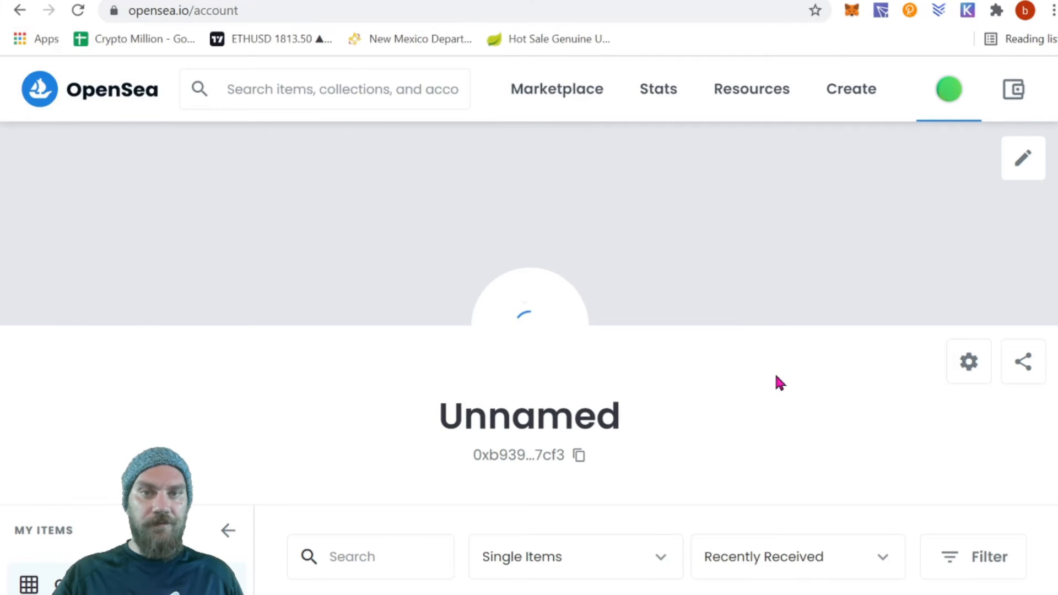
click(852, 10)
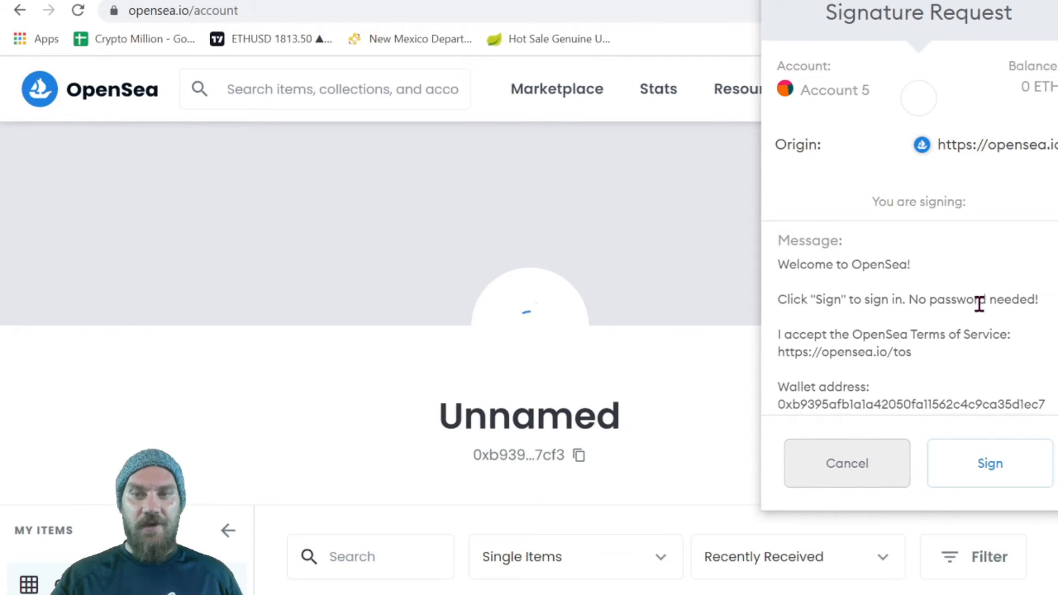
scroll(down, 3)
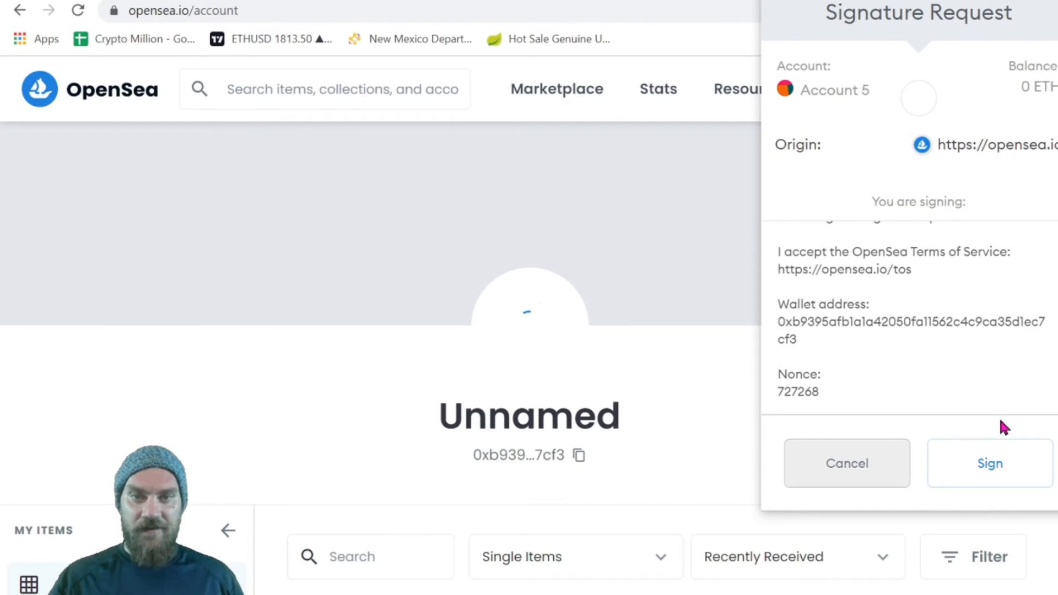
click(989, 463)
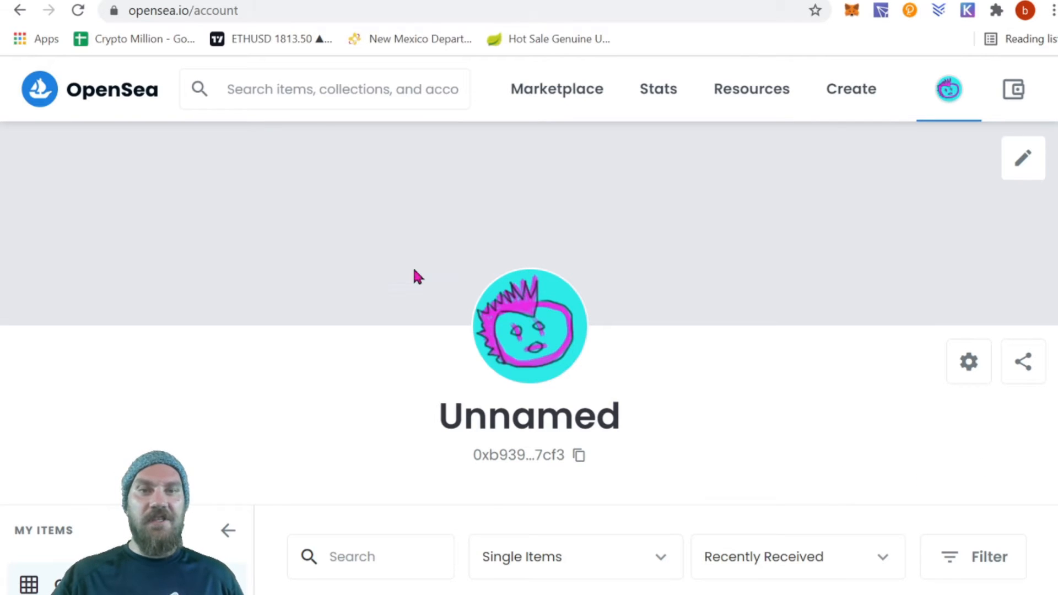
mouse_move(911, 426)
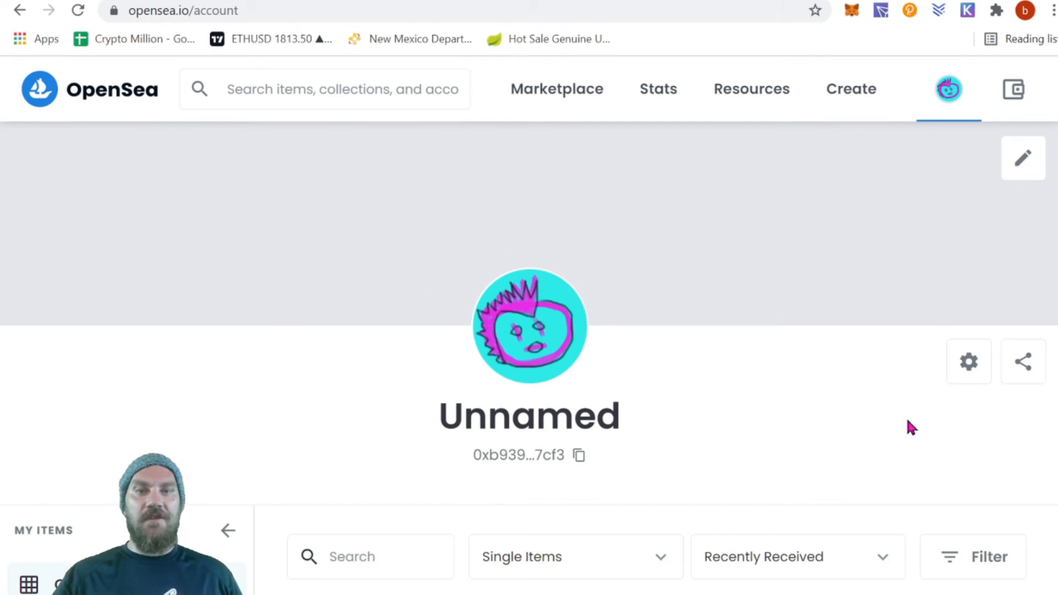
mouse_move(1023, 263)
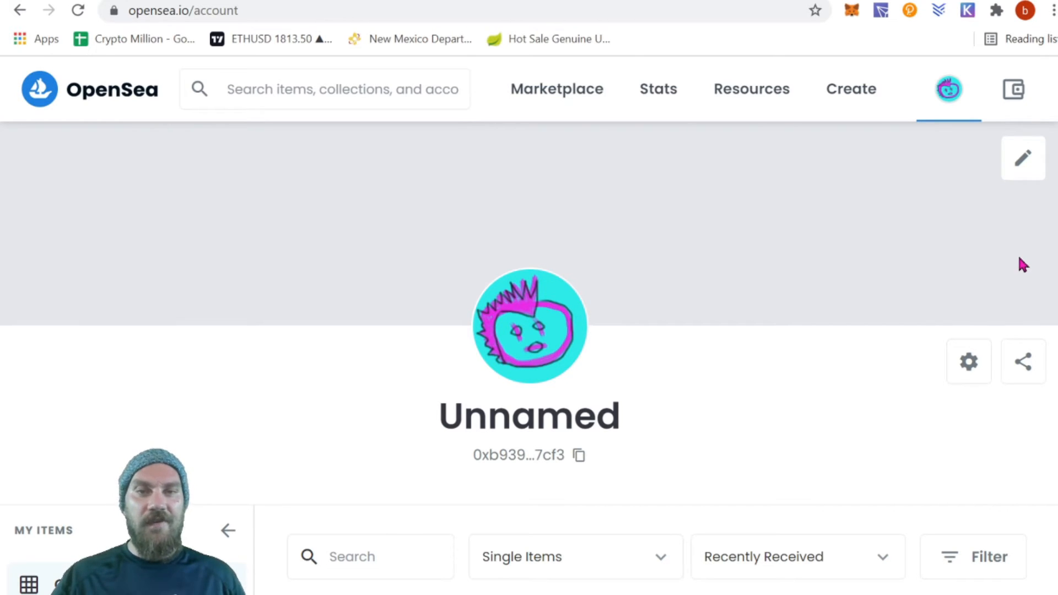
mouse_move(1019, 265)
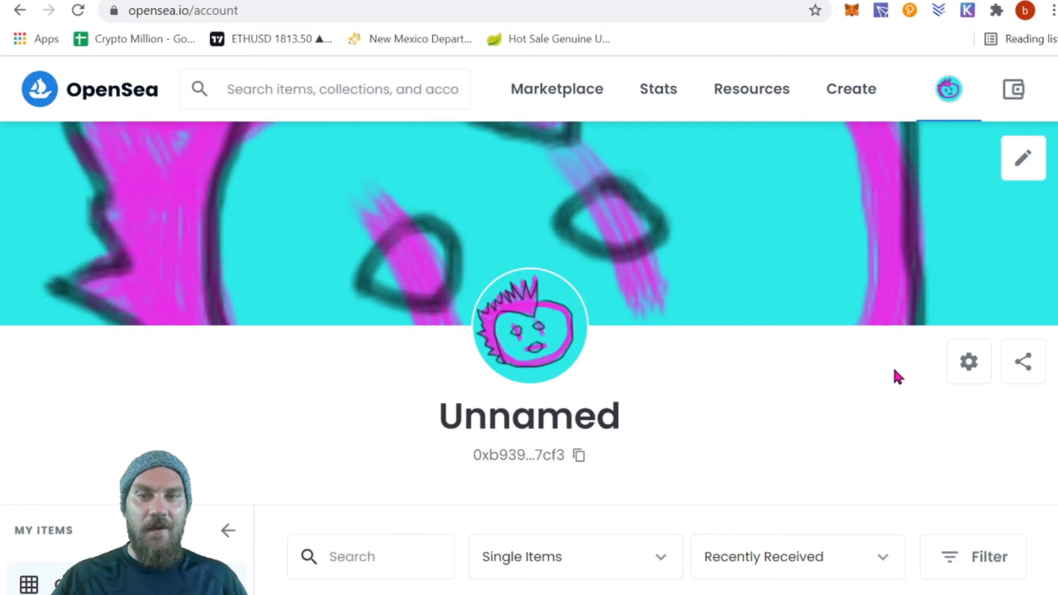
mouse_move(841, 410)
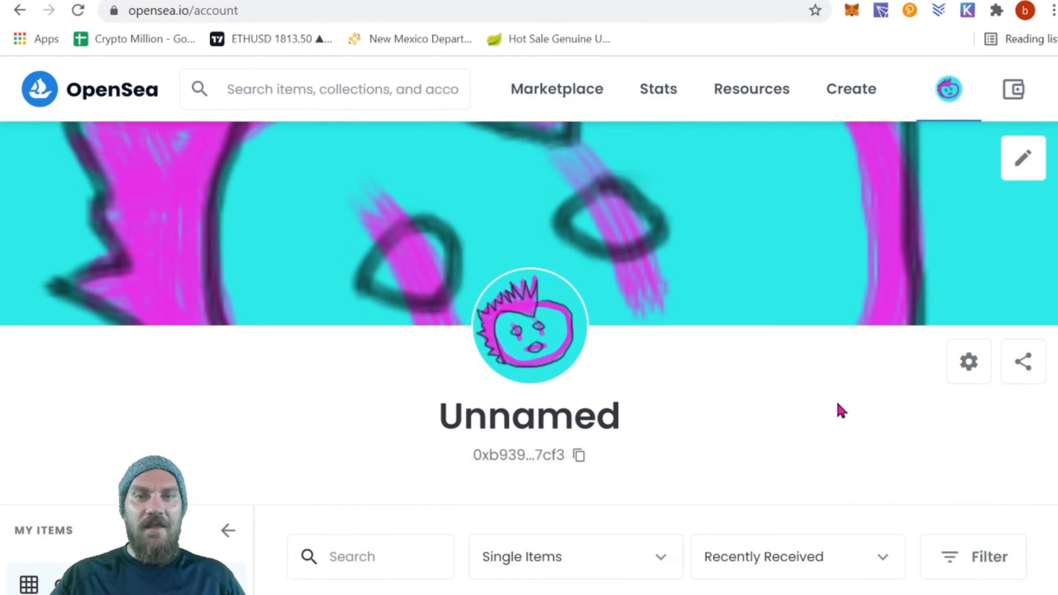
mouse_move(846, 408)
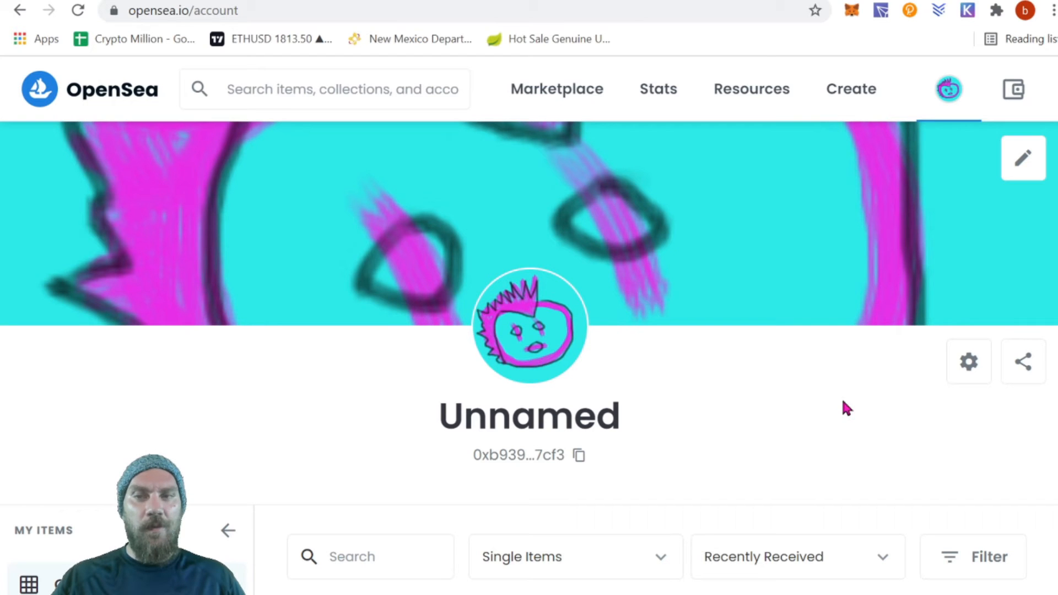
mouse_move(969, 361)
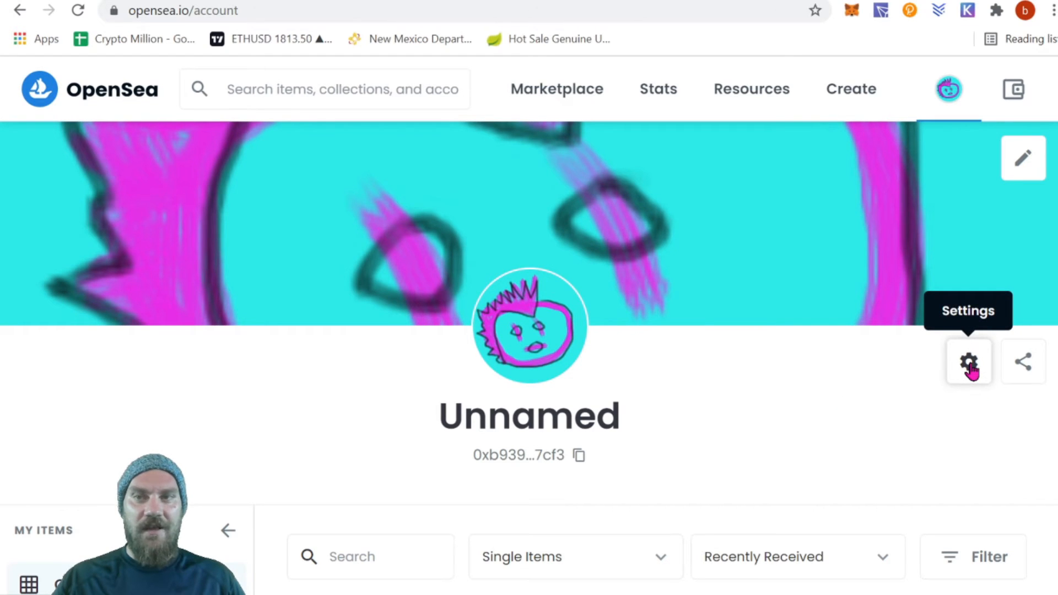
In General Settings enter username P4iNtM4n, bio 'I like paint!' and the email, then save.
click(968, 362)
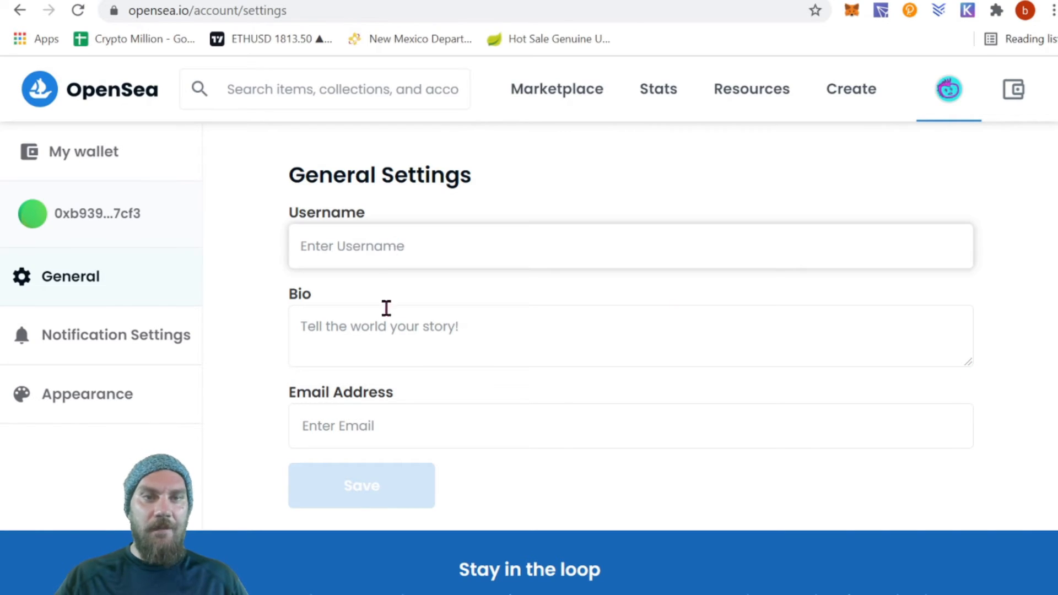
click(362, 485)
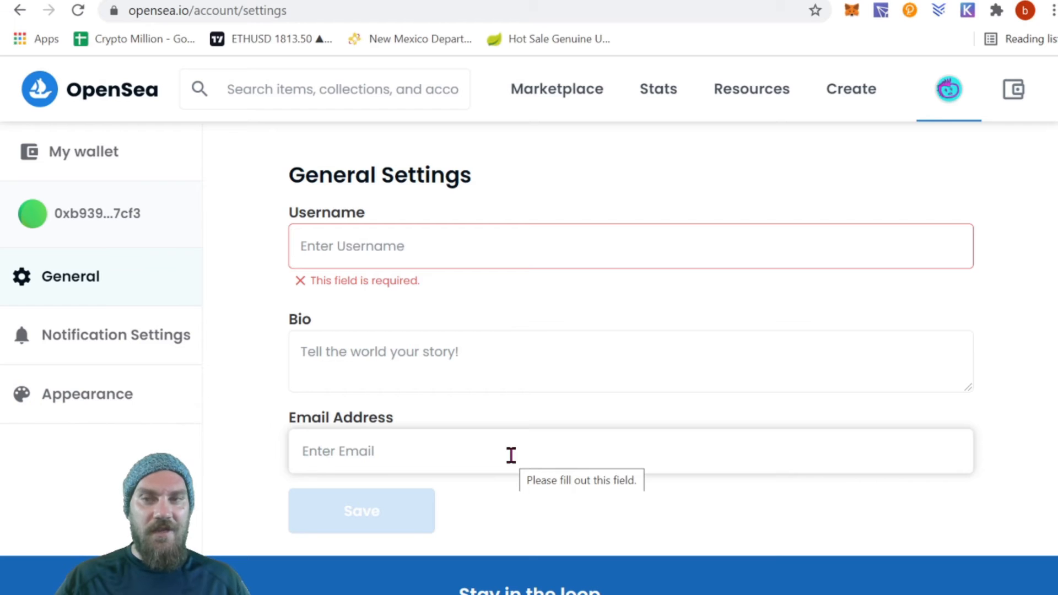
text(P4iNtM4n)
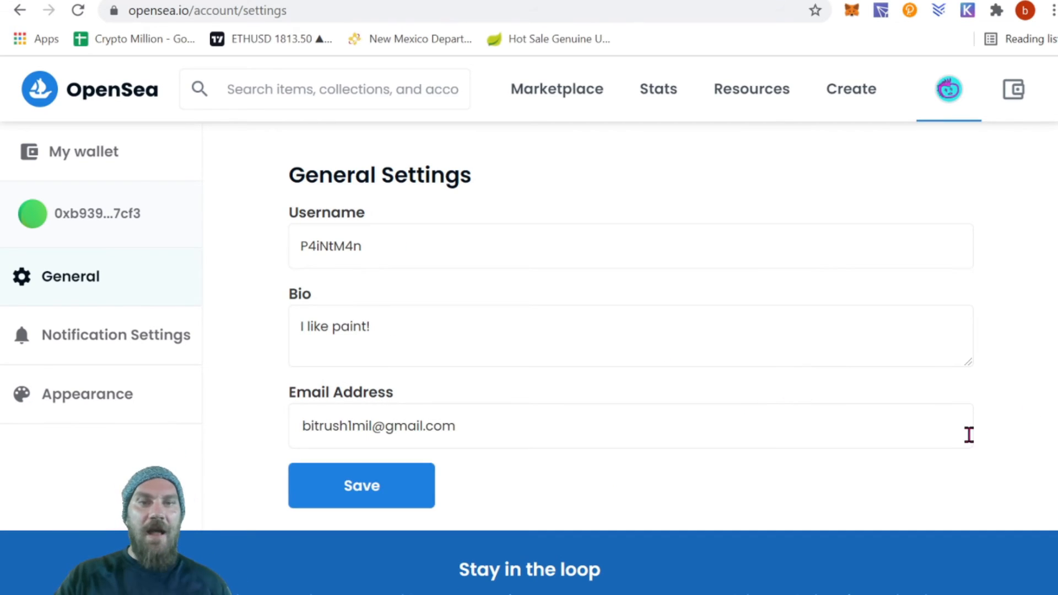
mouse_move(753, 499)
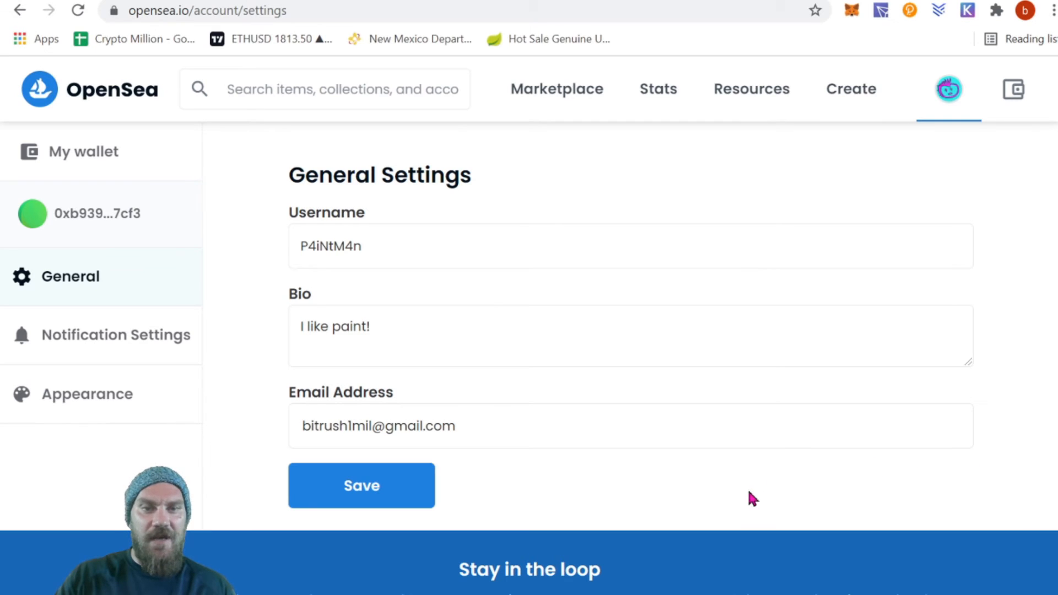
click(361, 485)
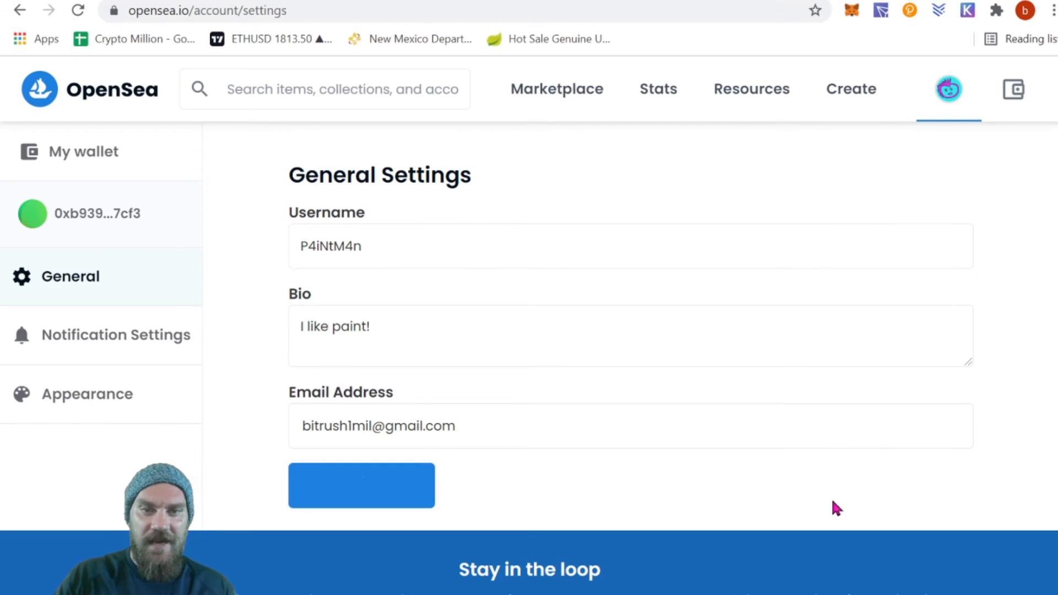
click(362, 485)
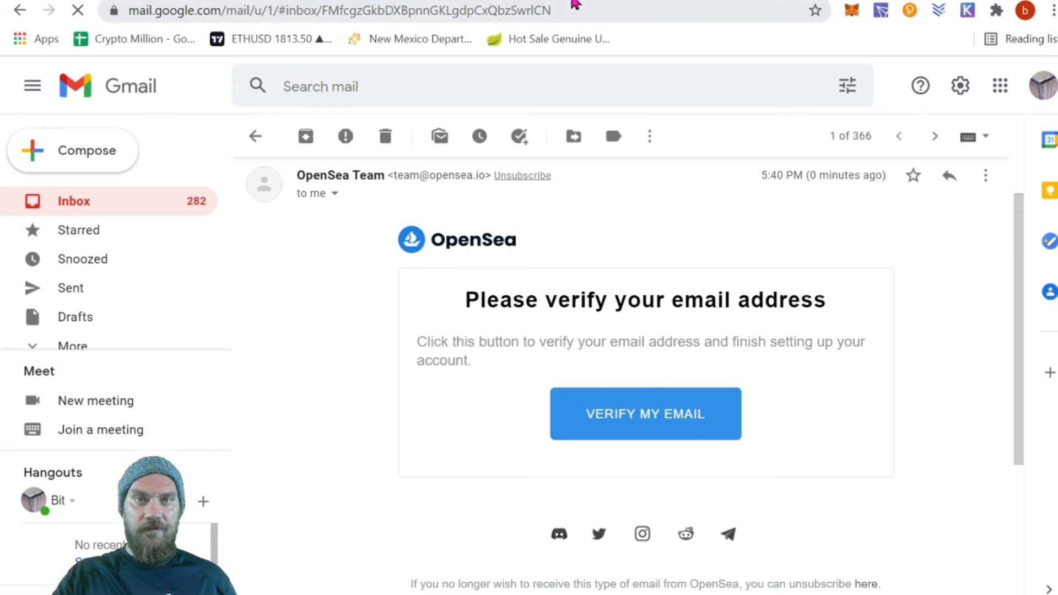
Confirm the address via VERIFY MY EMAIL in Gmail and go Back to OpenSea's General Settings.
click(644, 413)
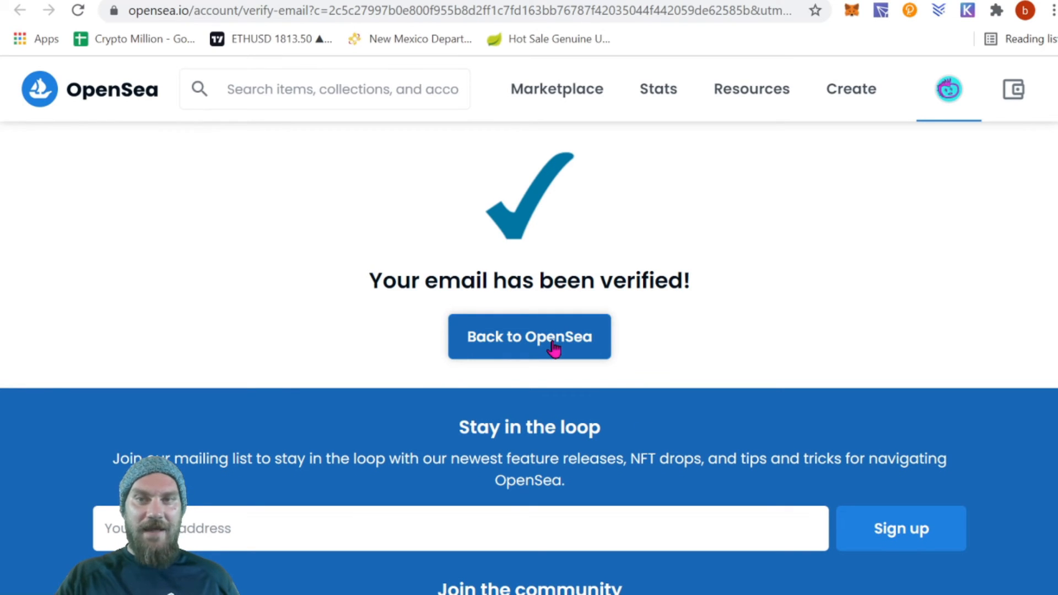
click(529, 338)
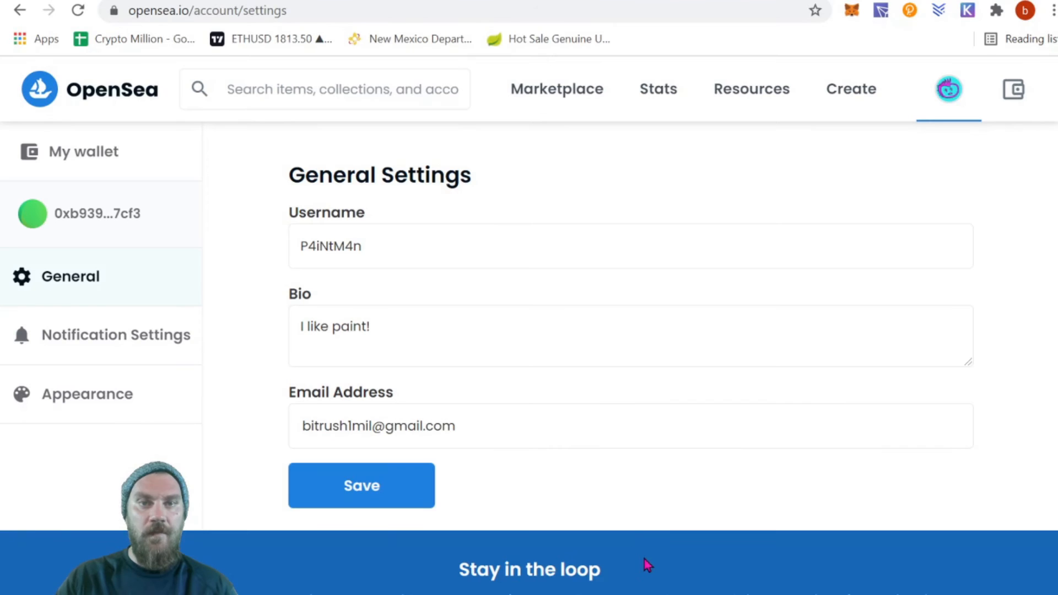
mouse_move(708, 558)
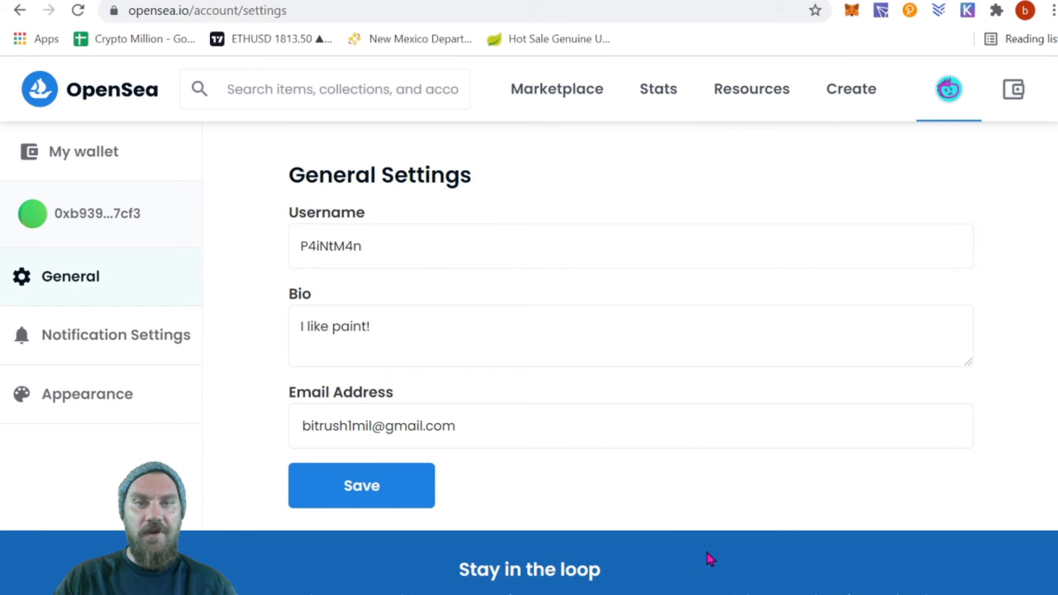
mouse_move(568, 567)
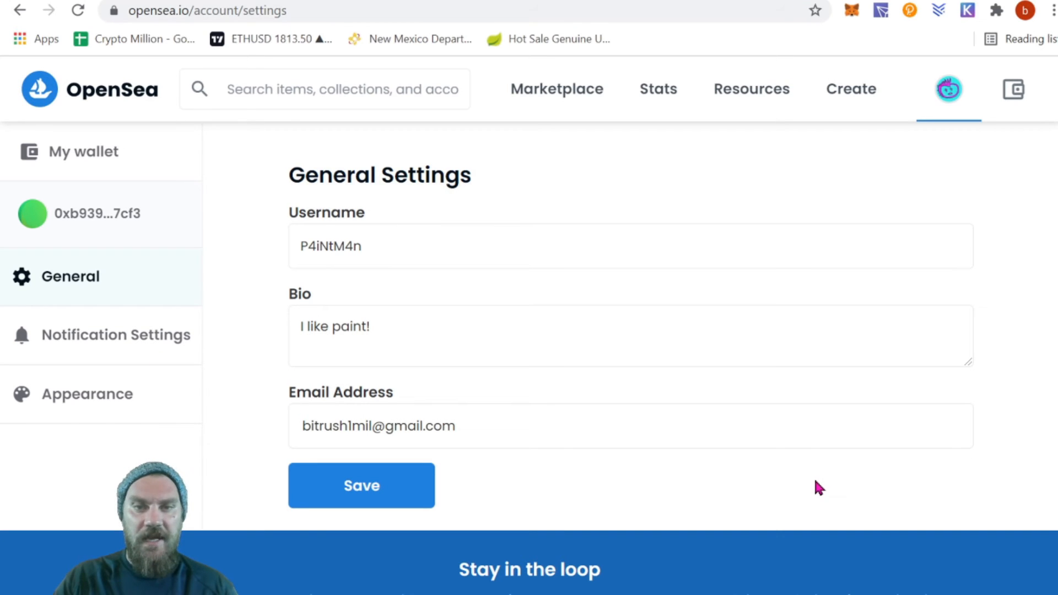
Review the Notification Settings, all enabled with a 0.005 ETH minimum bid threshold.
click(115, 335)
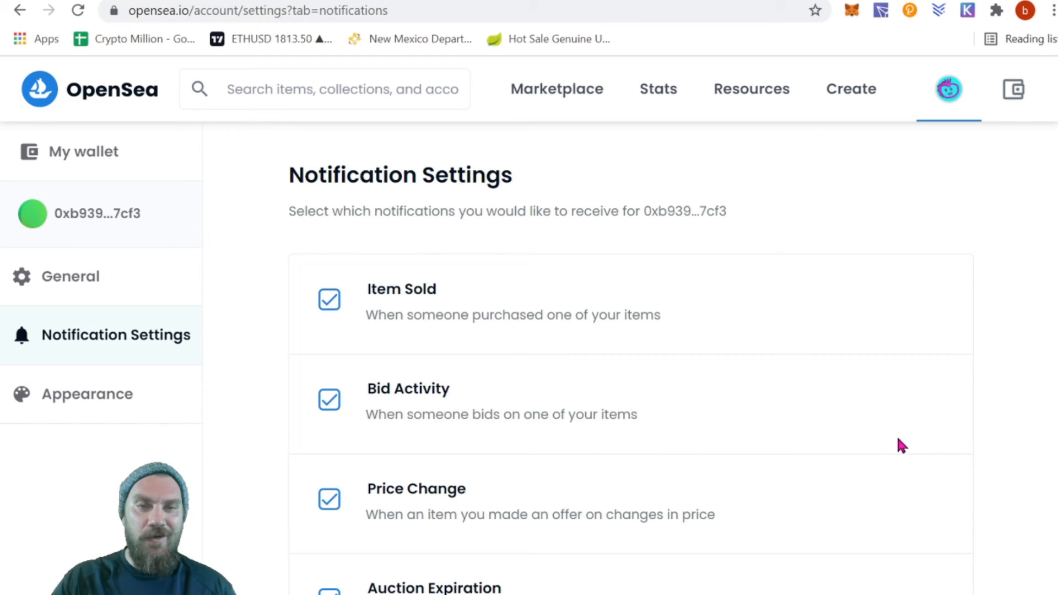
scroll(down, 3)
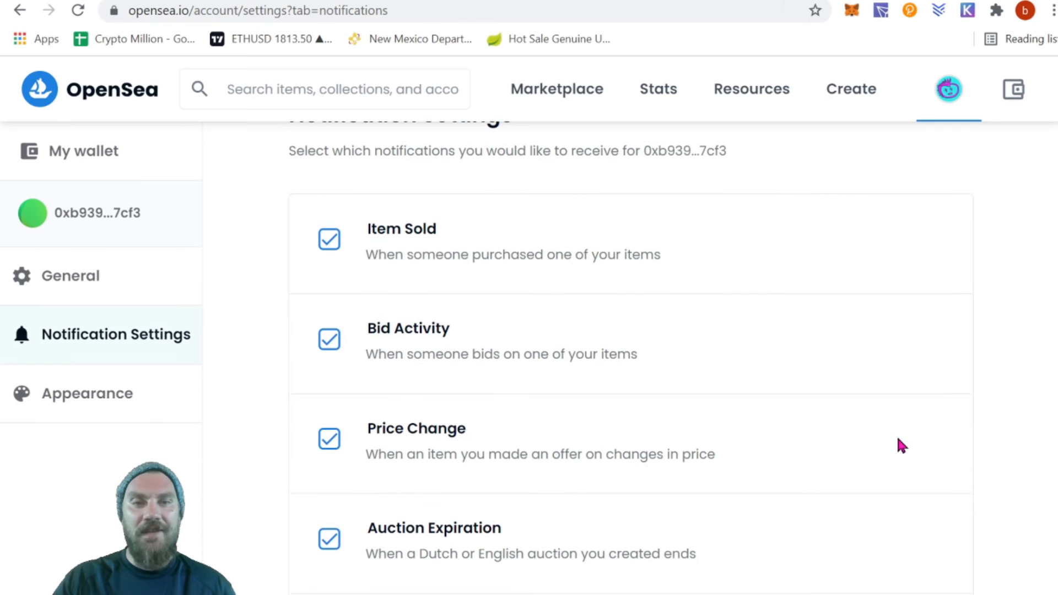
scroll(down, 3)
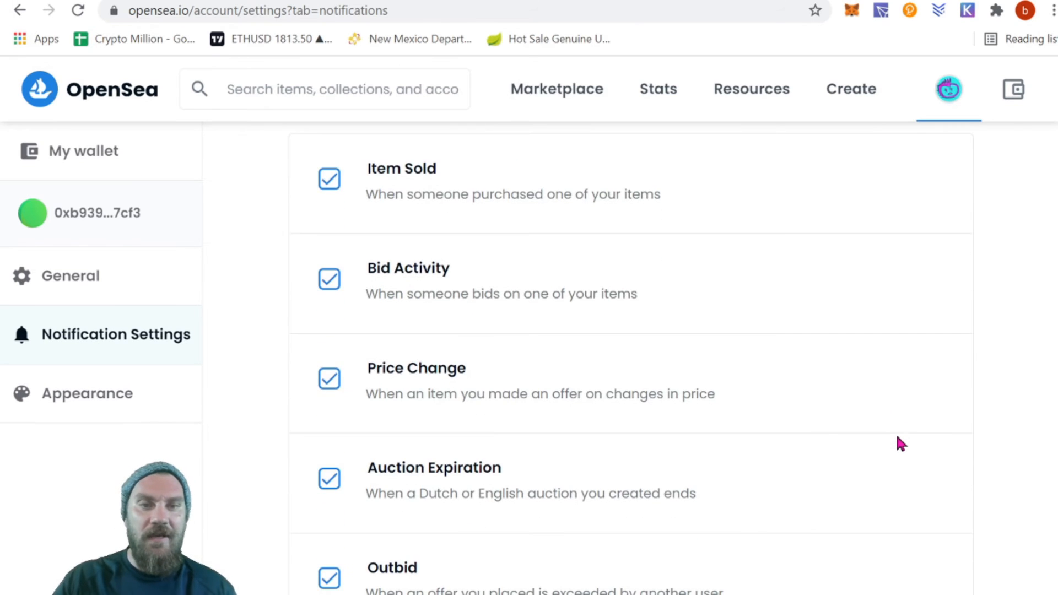
scroll(down, 3)
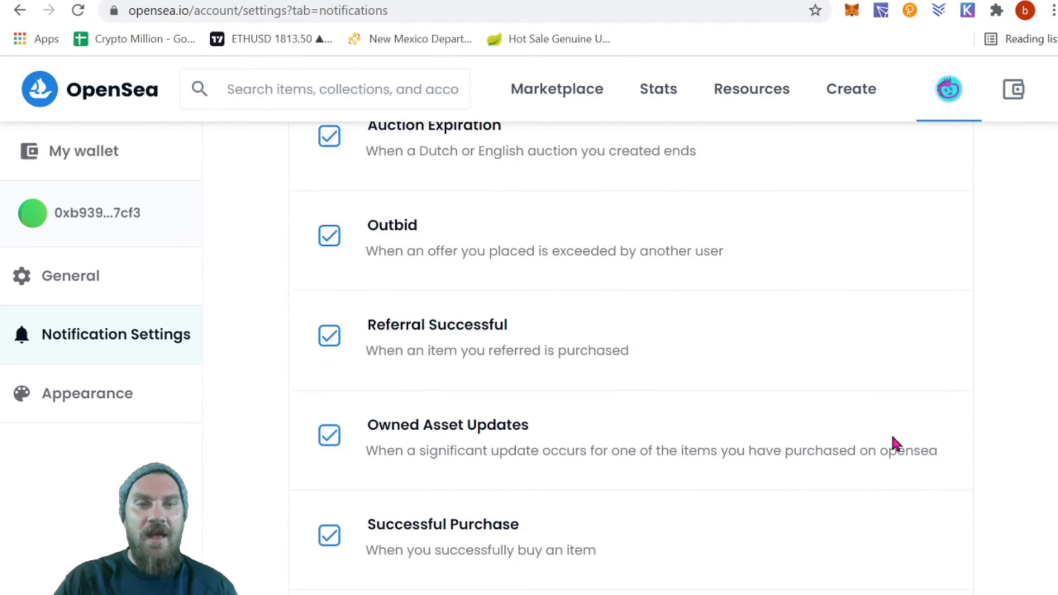
scroll(down, 3)
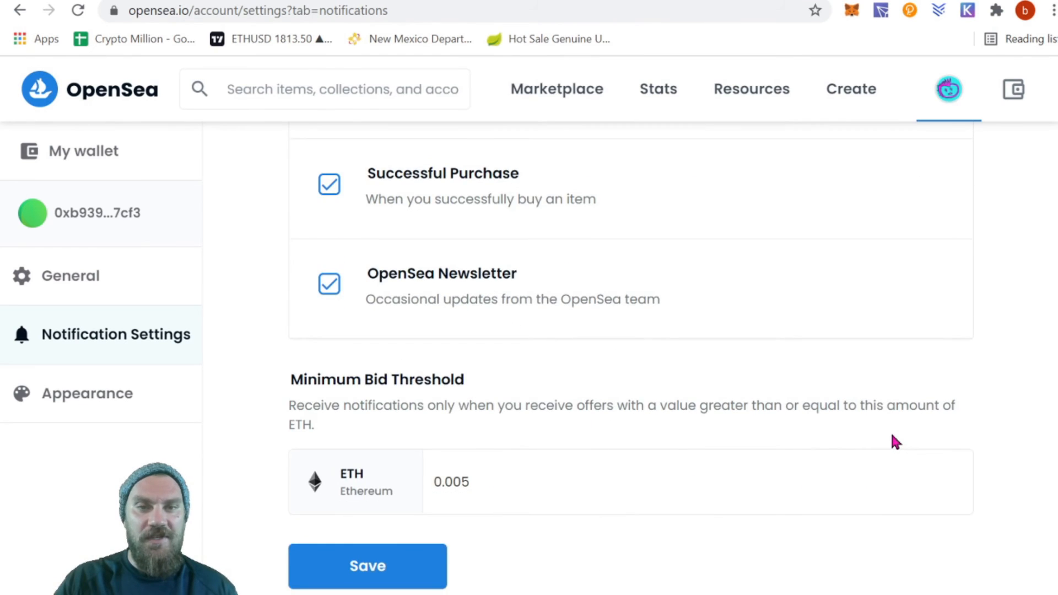
scroll(up, 3)
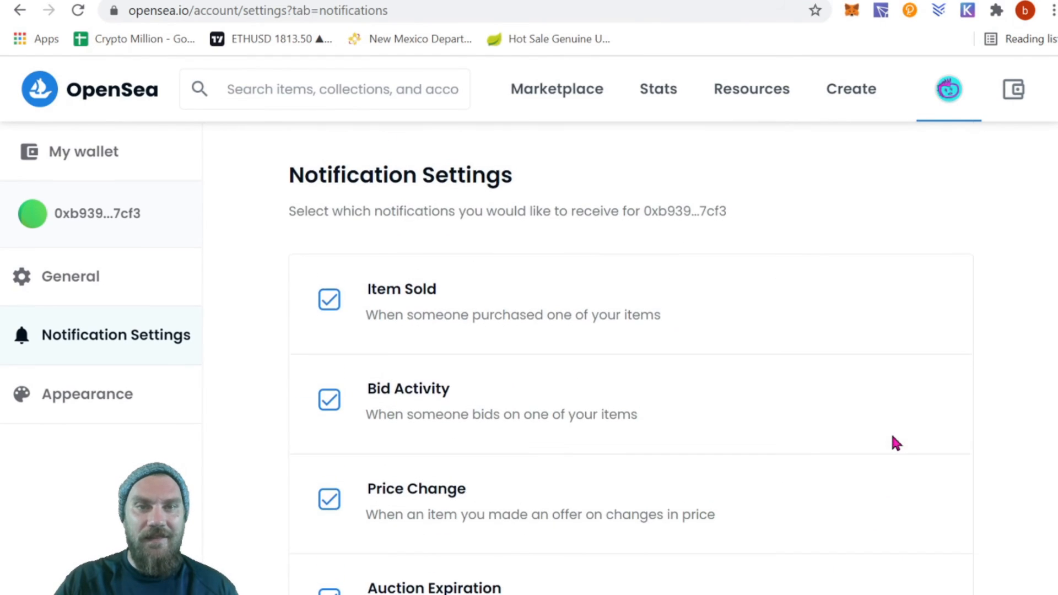
scroll(down, 3)
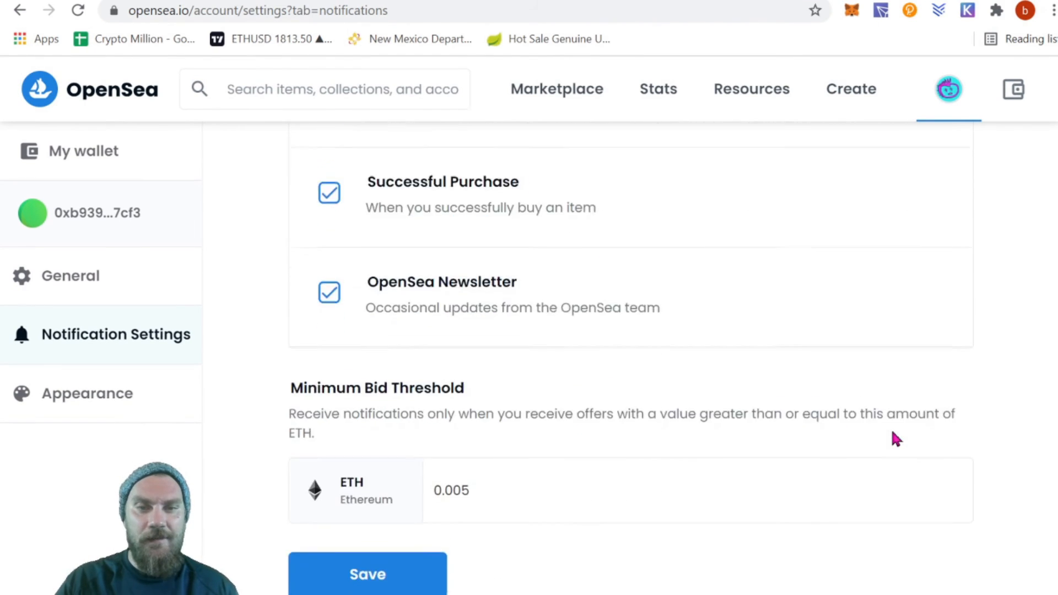
scroll(down, 3)
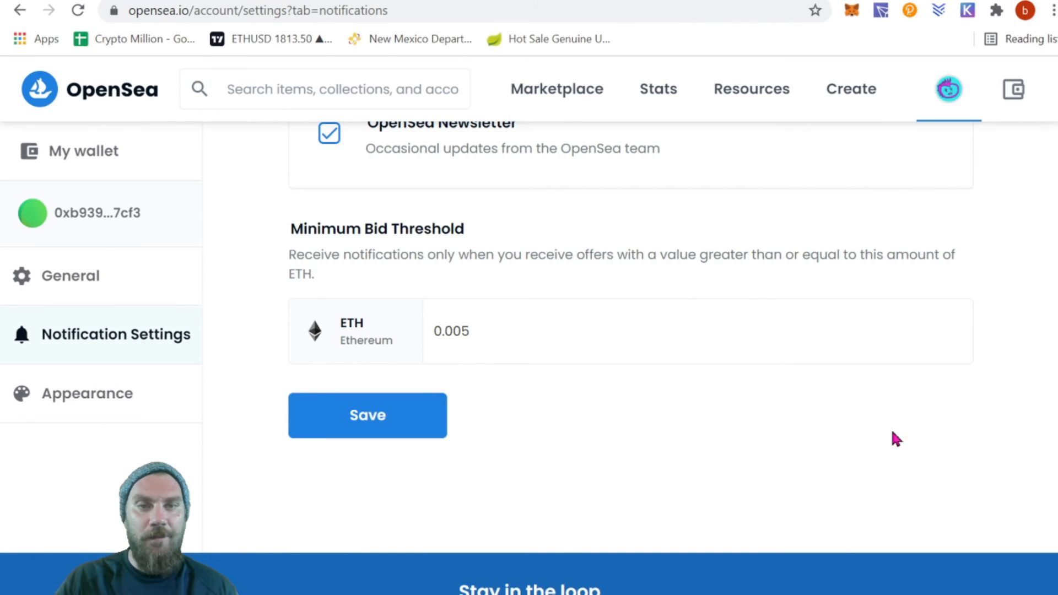
mouse_move(883, 443)
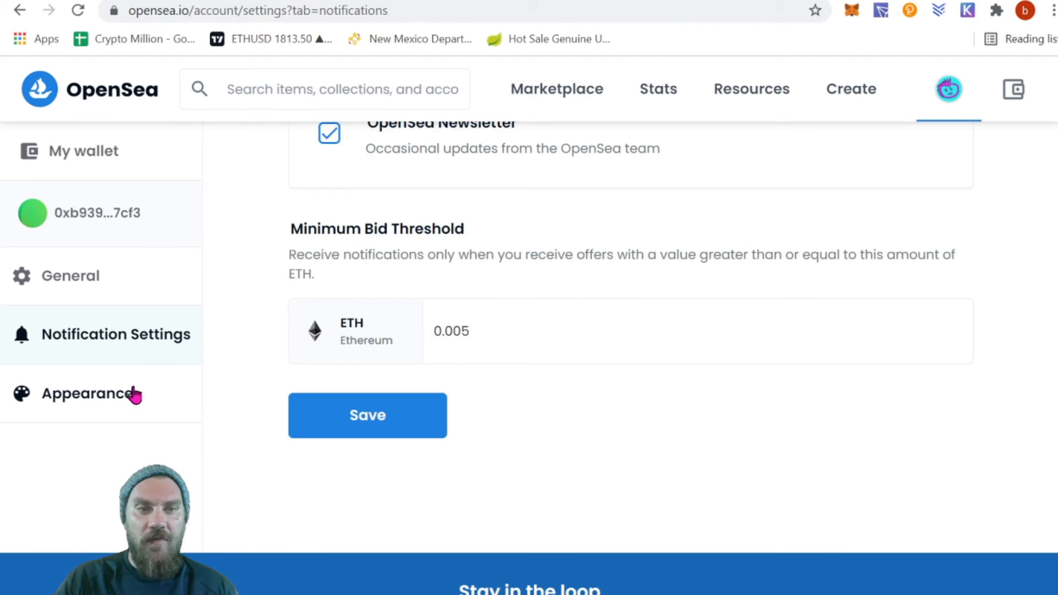
click(86, 393)
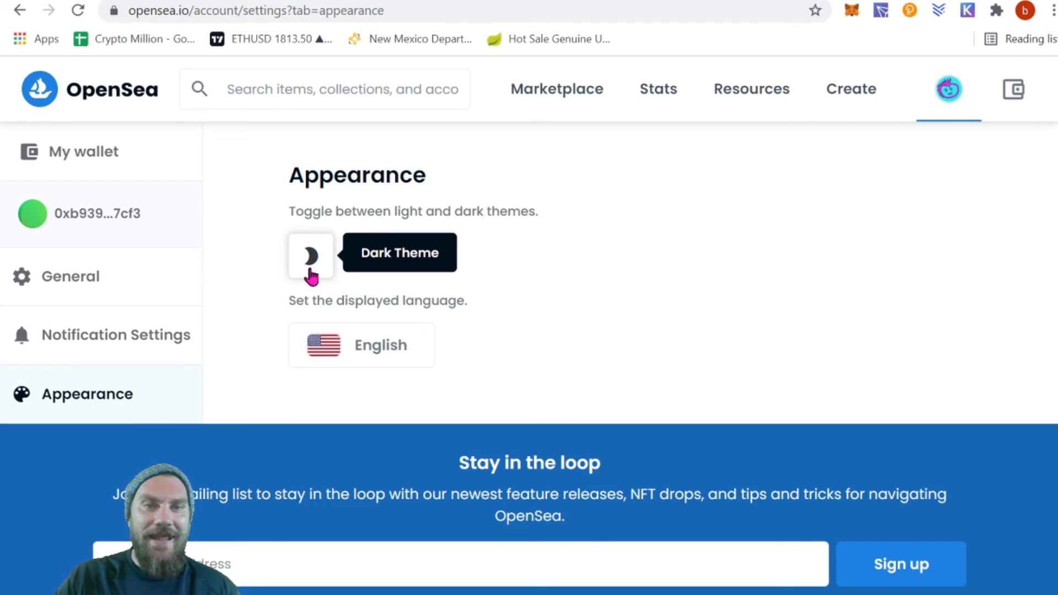
Switch the Appearance to Dark Theme, revert to Light Theme, then head to the Marketplace.
click(311, 256)
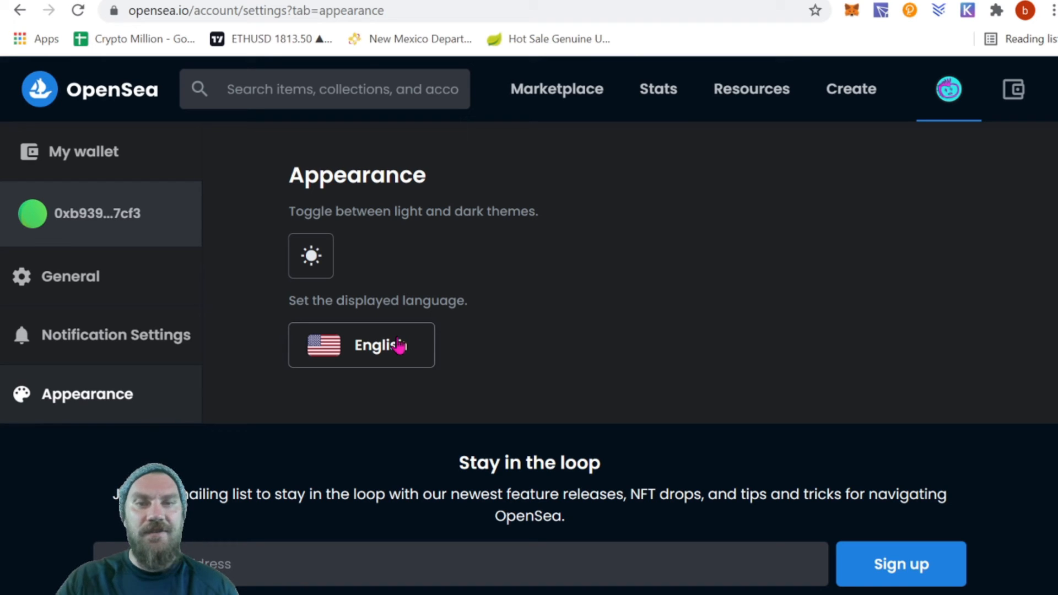
mouse_move(775, 439)
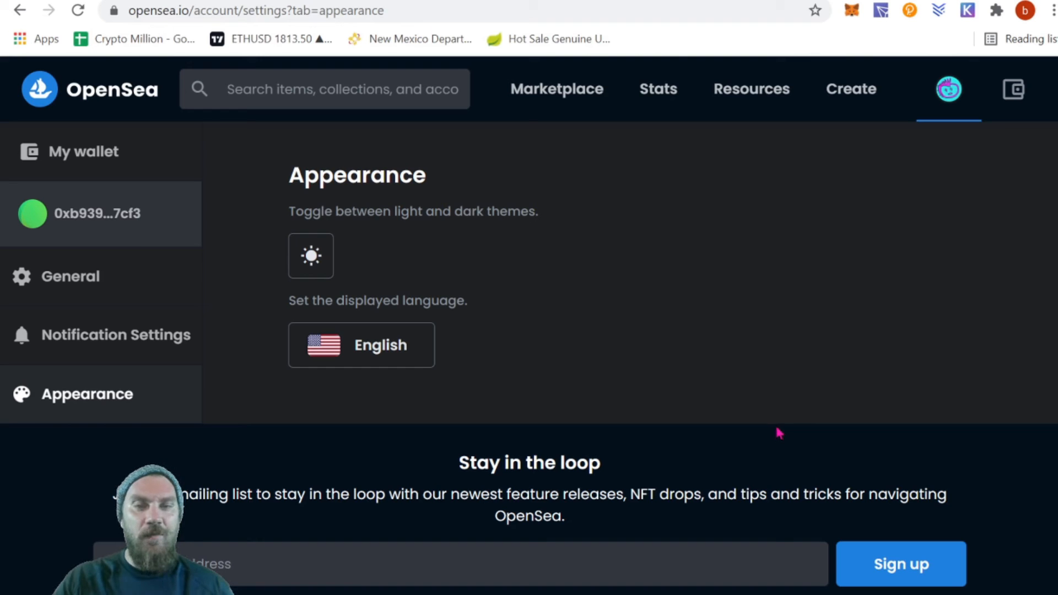
mouse_move(774, 415)
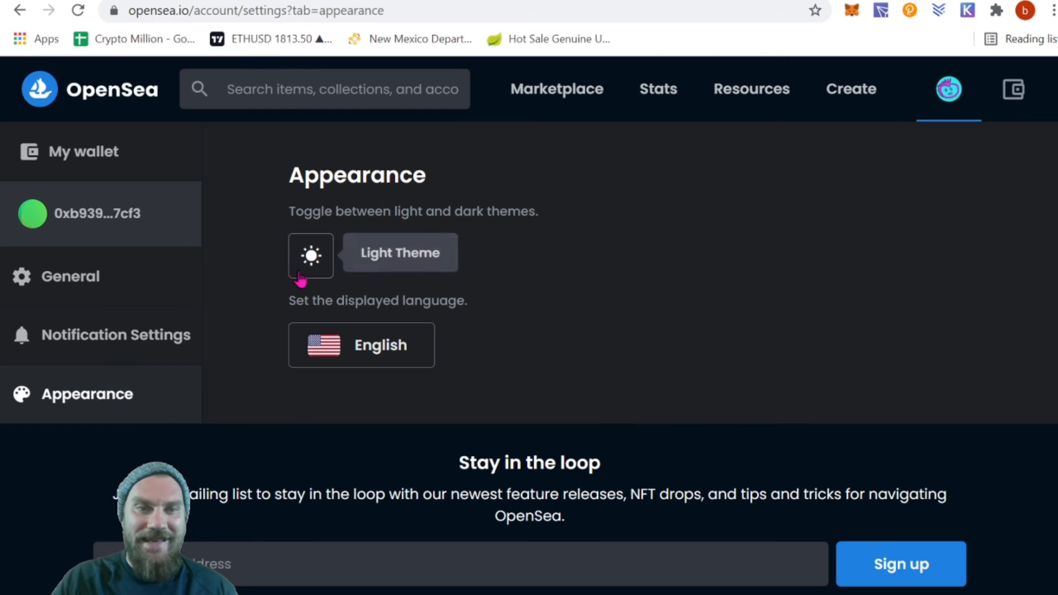
click(311, 255)
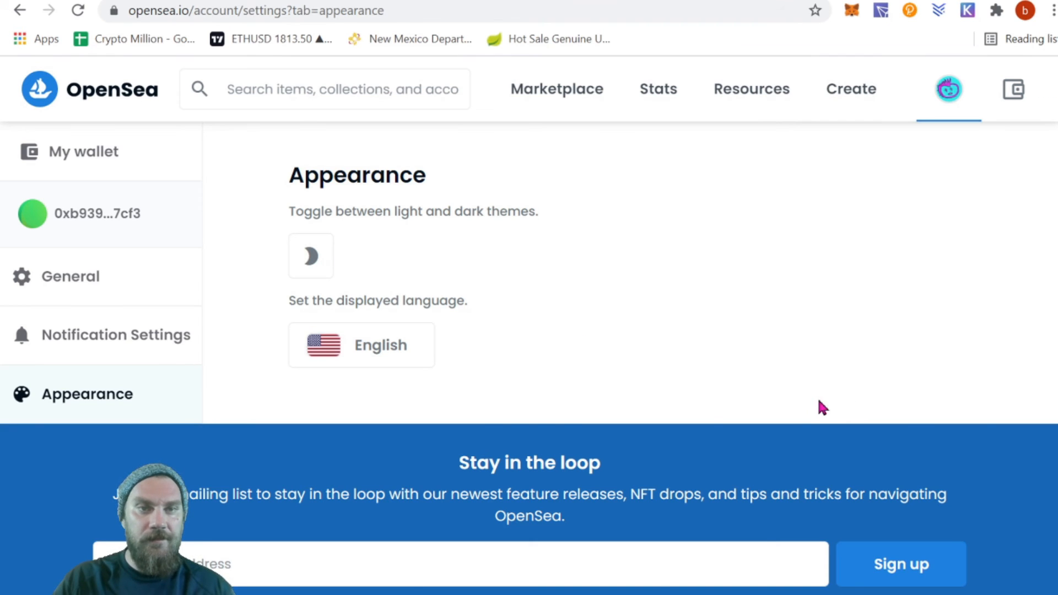
click(556, 89)
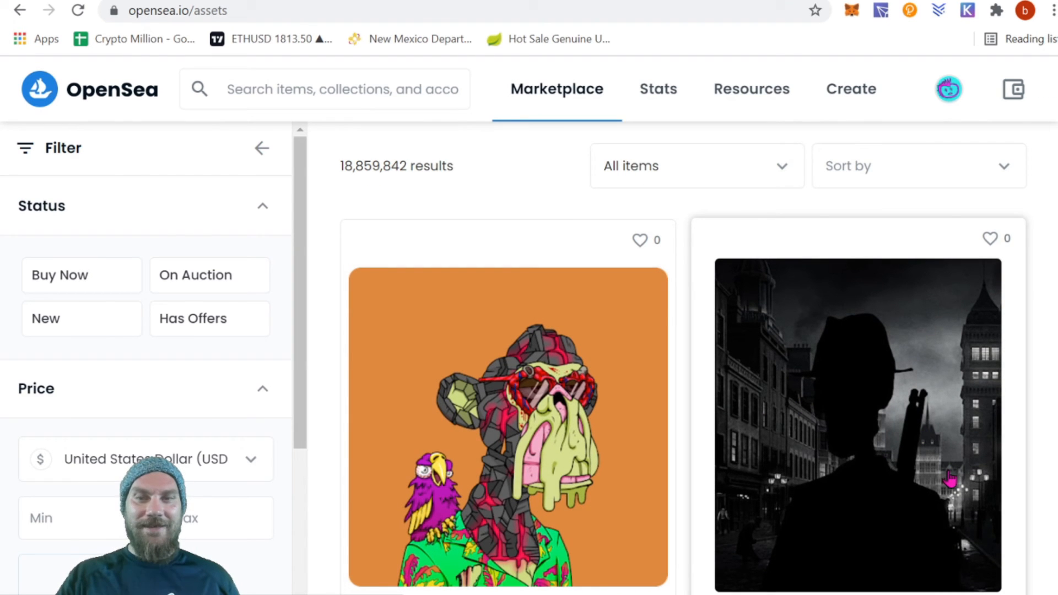
mouse_move(955, 146)
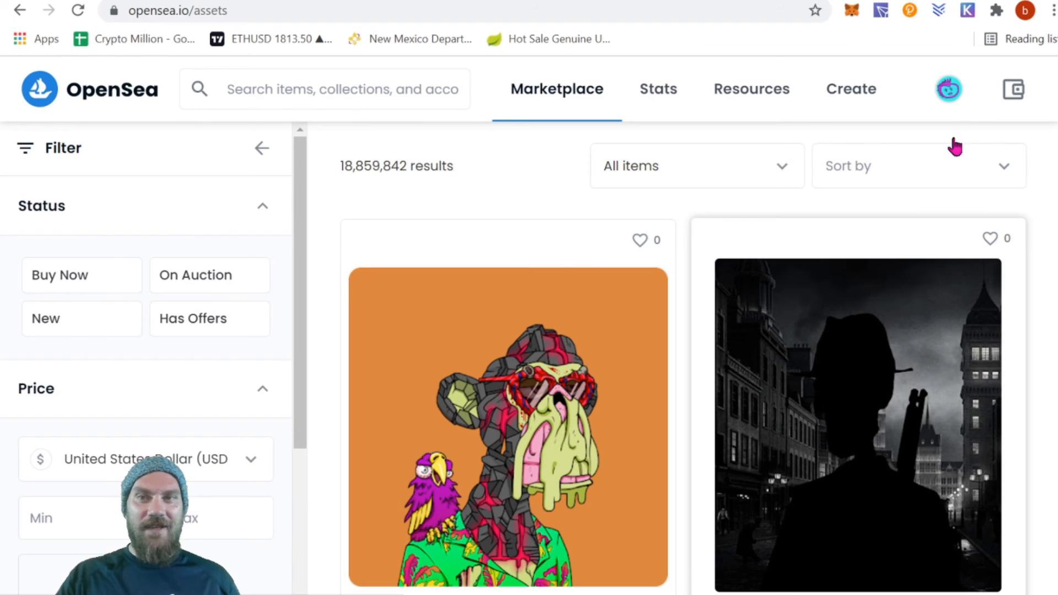
Return to My Profile showing the P4iNtM4n username, doodled avatar, banner and 'I like paint!' bio.
click(948, 88)
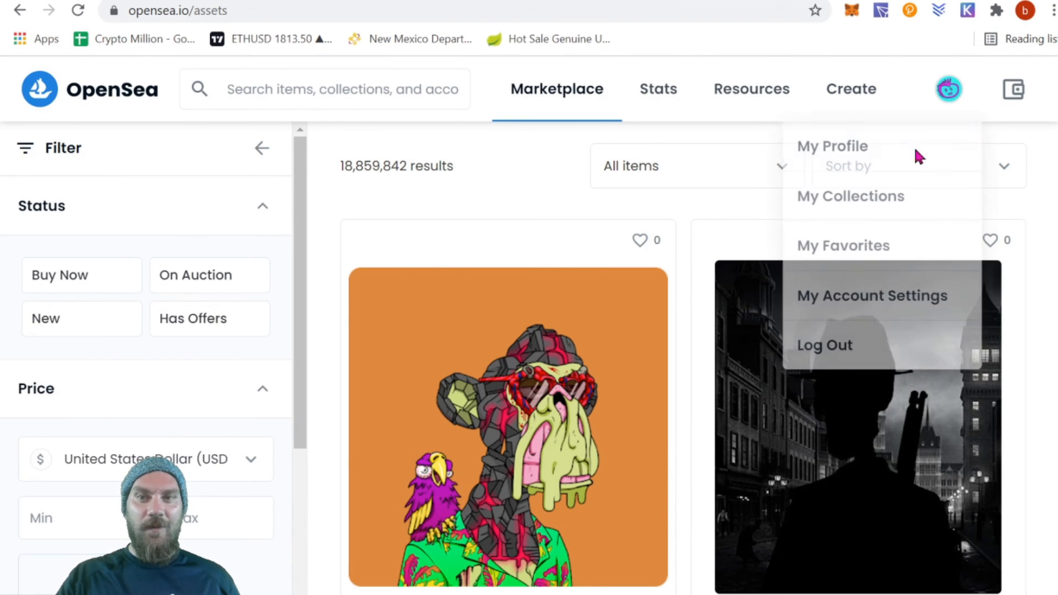
click(832, 145)
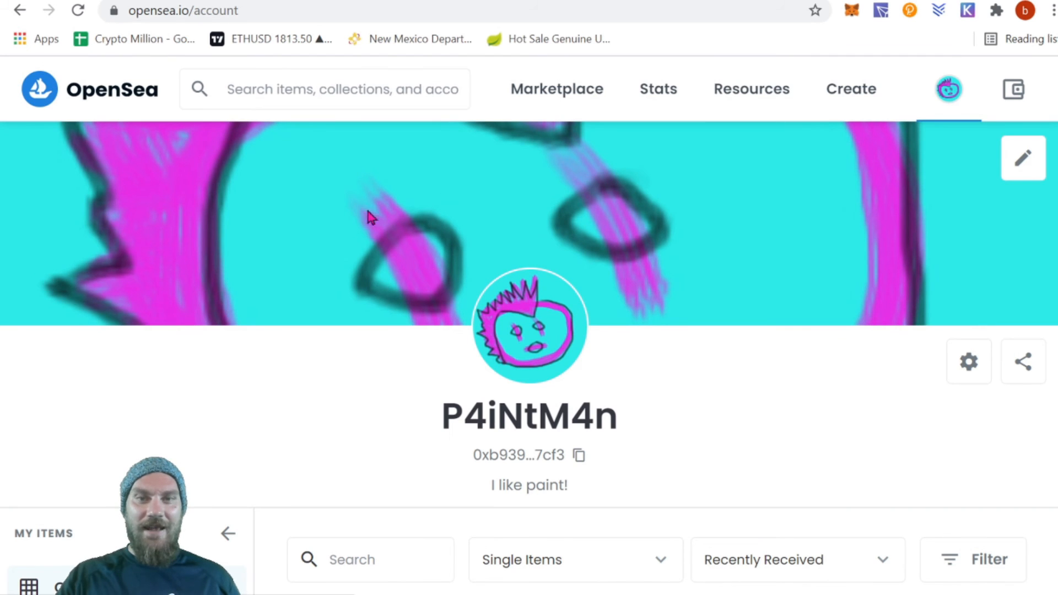
mouse_move(626, 431)
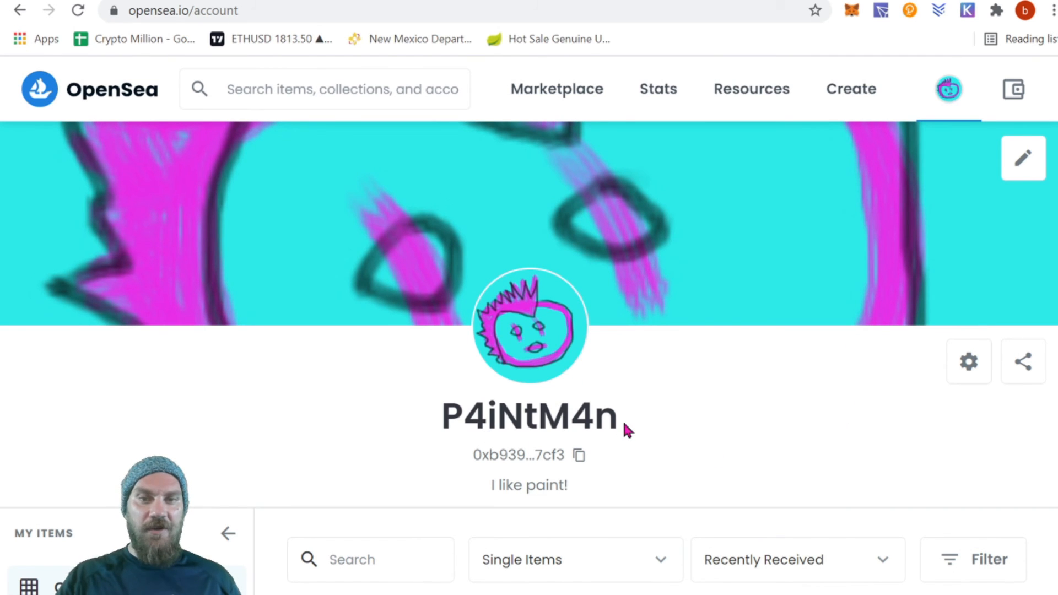
scroll(down, 3)
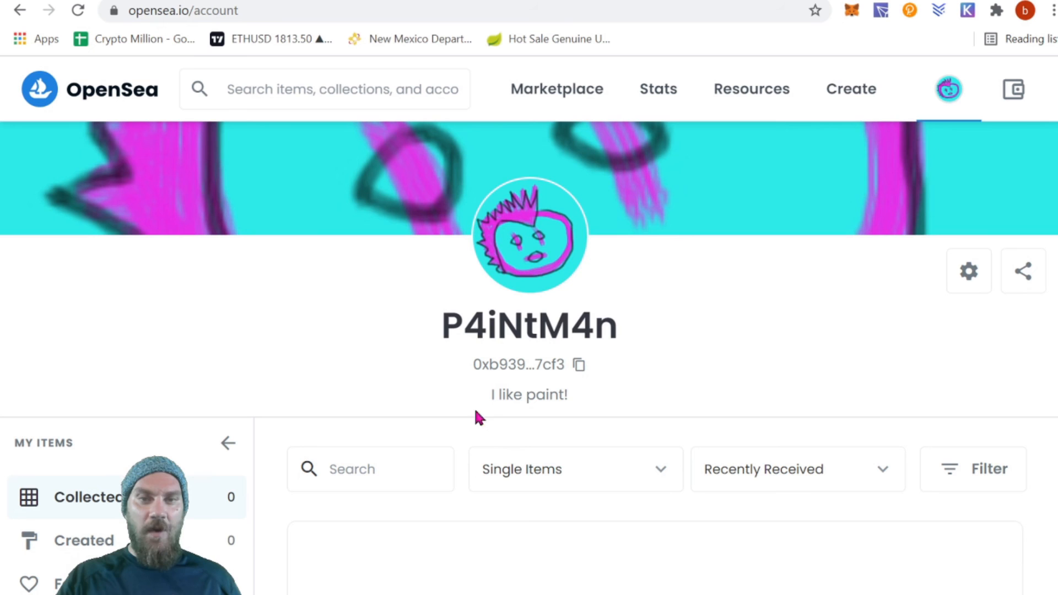
mouse_move(796, 402)
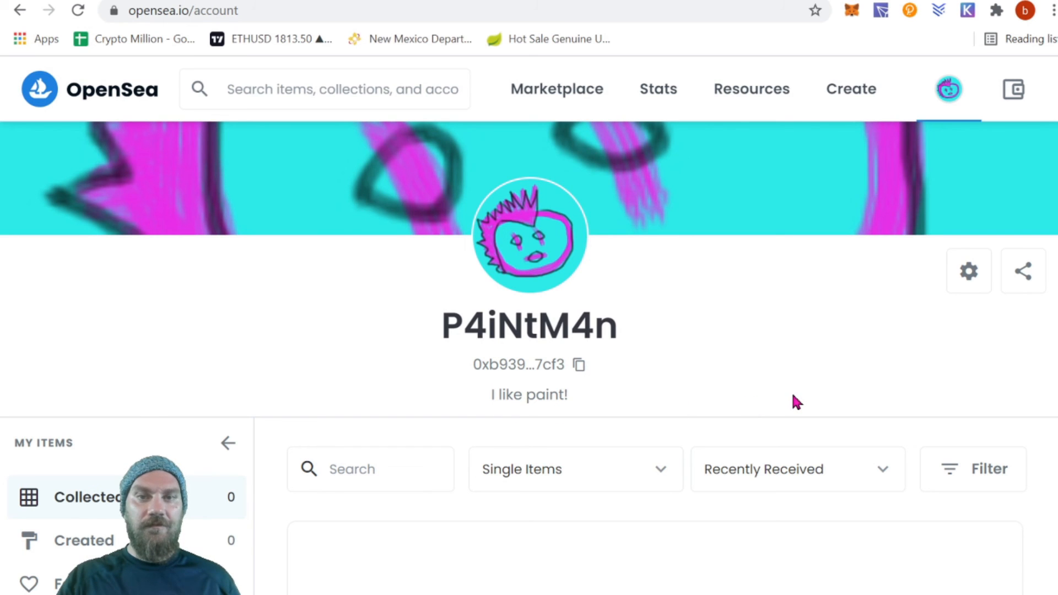
mouse_move(796, 427)
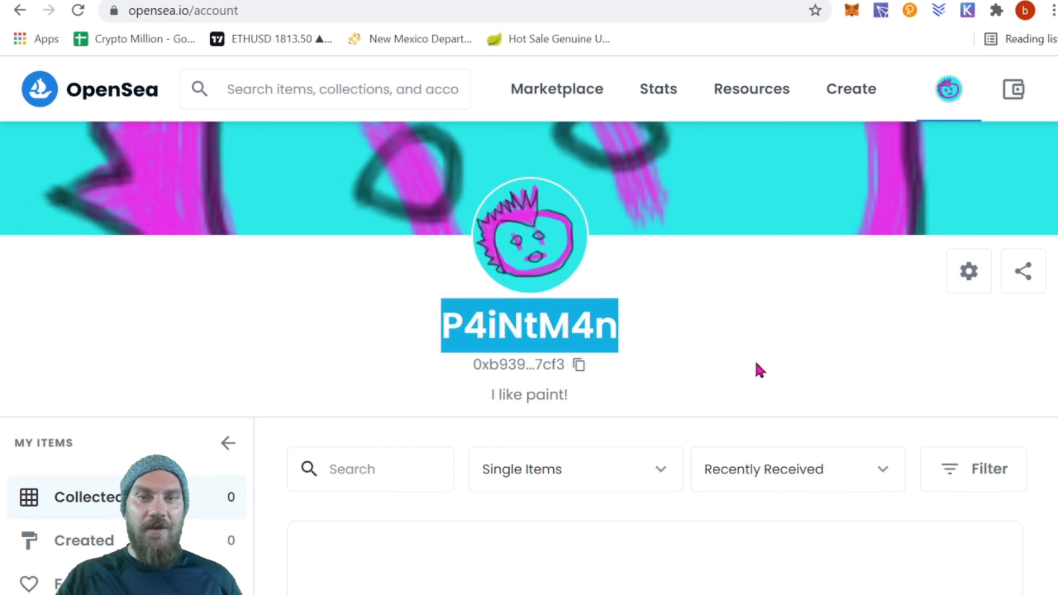
mouse_move(655, 340)
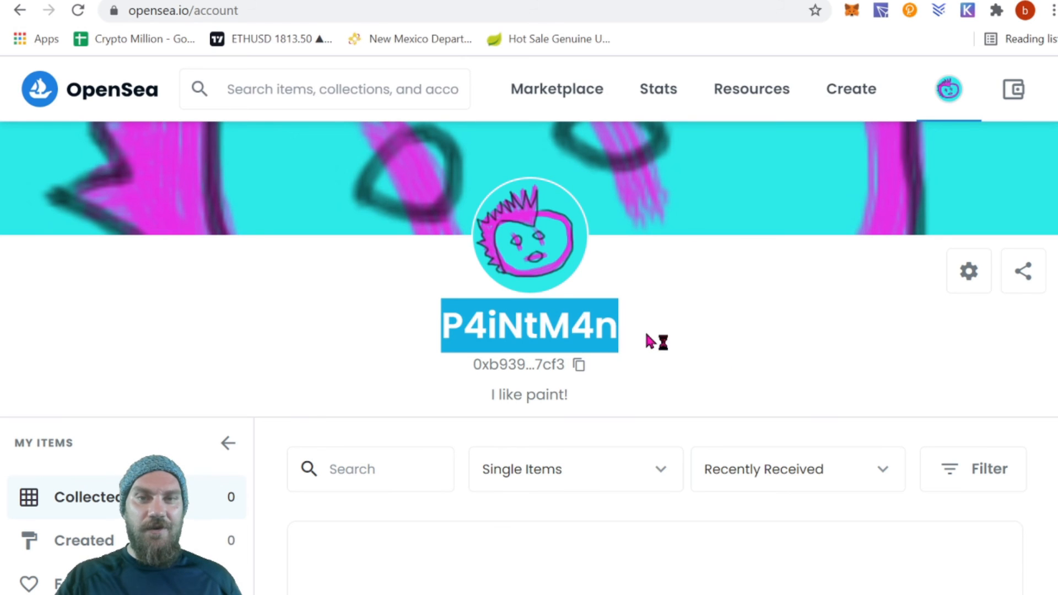